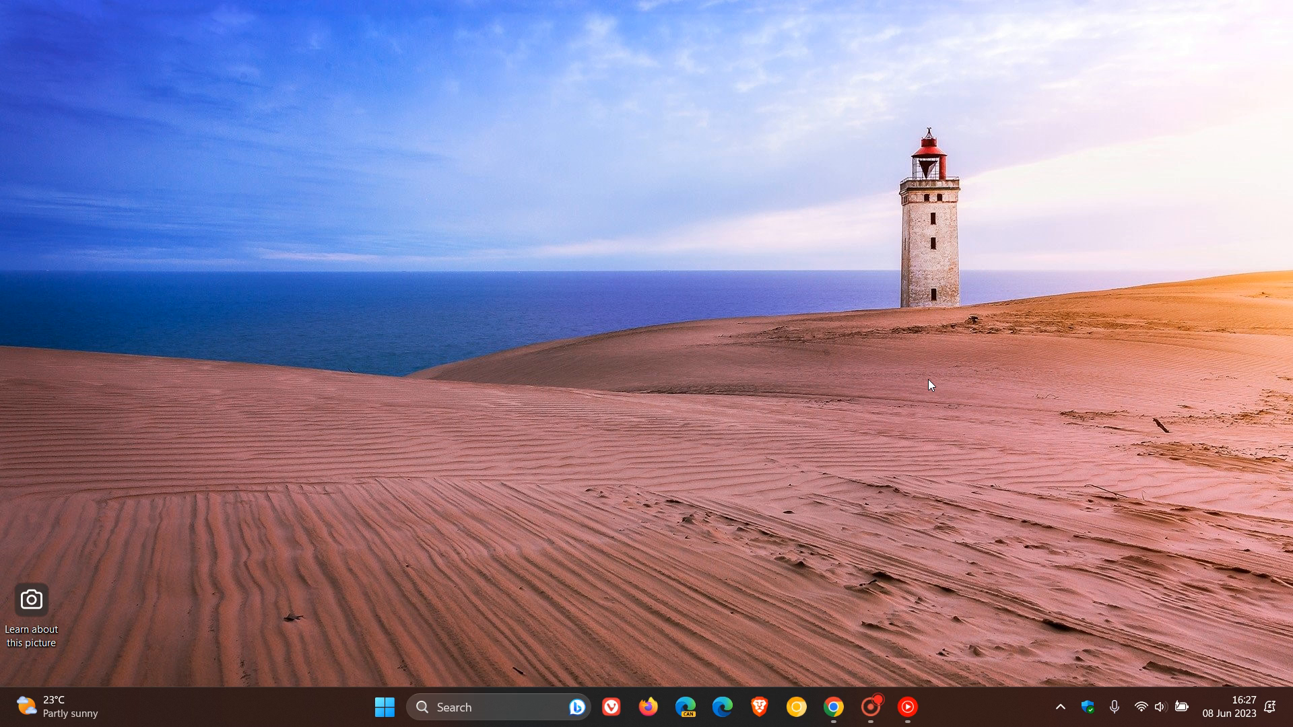
mouse_move(782, 444)
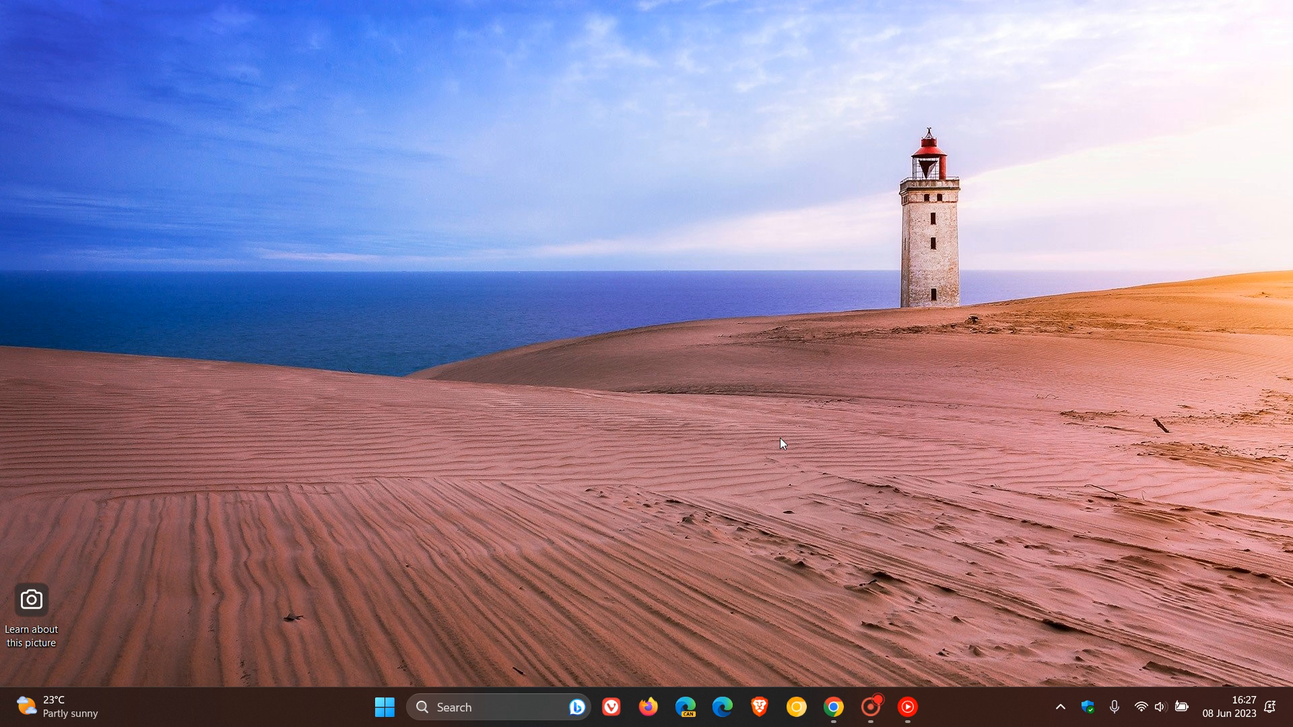
mouse_move(873, 400)
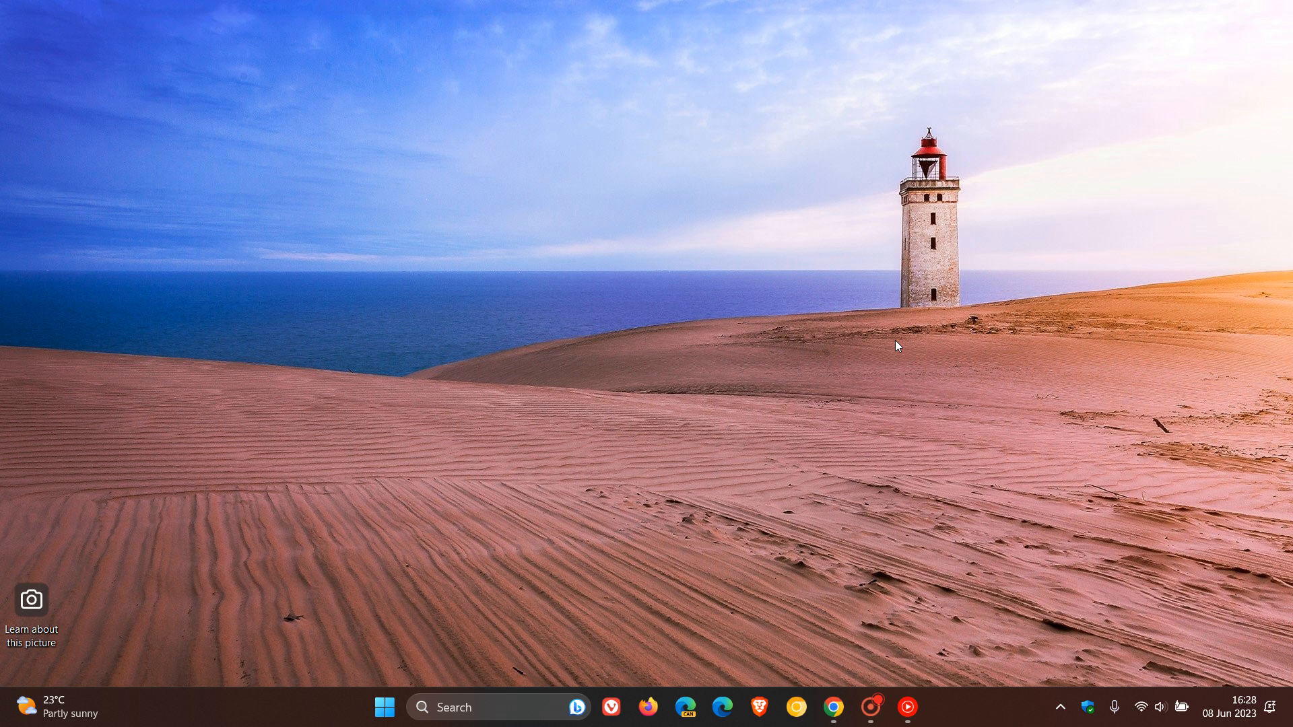
- Bring the Chrome window with the Google Docs home page and recent documents to the front
click(833, 707)
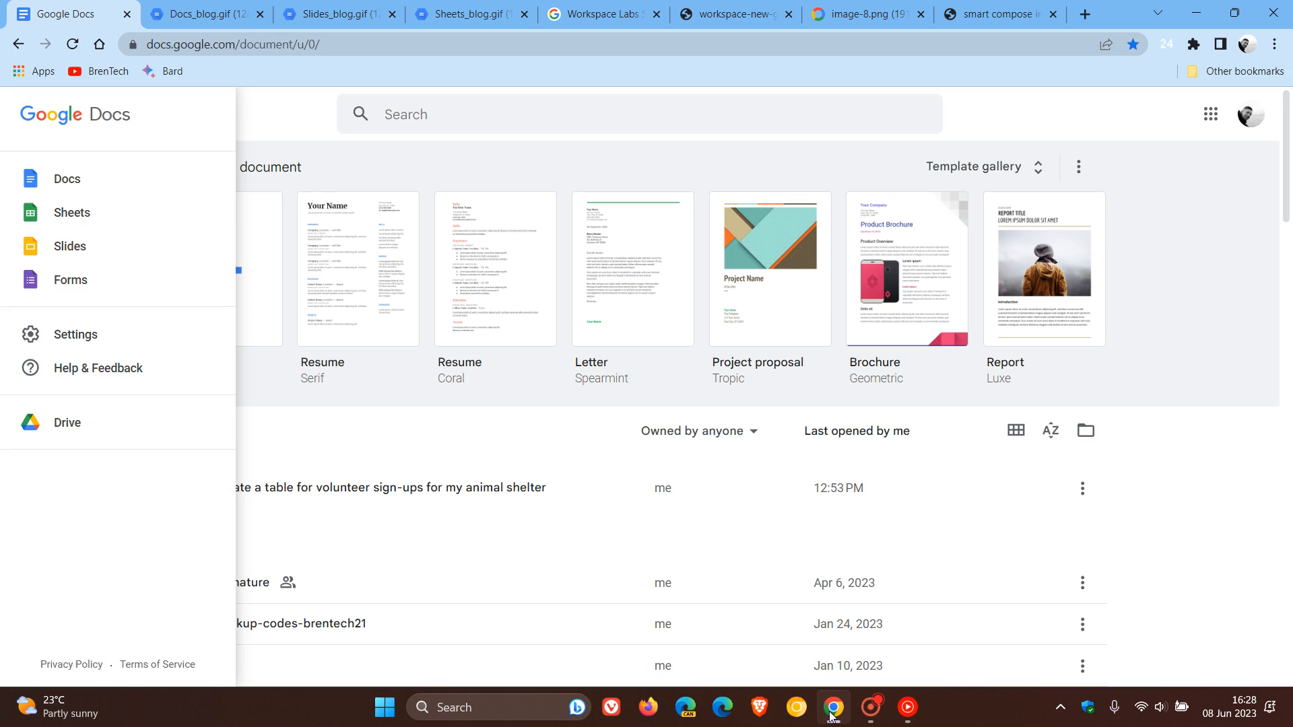
mouse_move(1164, 476)
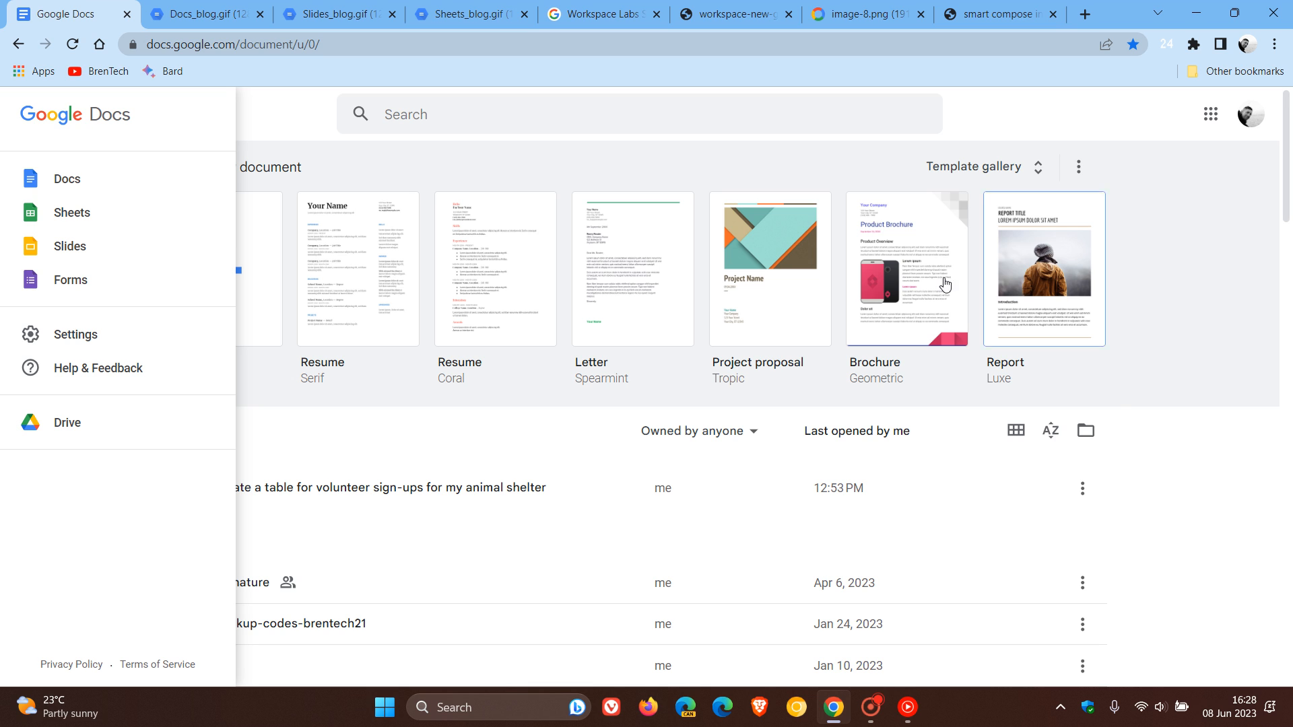
- Play the Docs Help me write demo drafting a 'Job post for a regional sales rep'
click(198, 14)
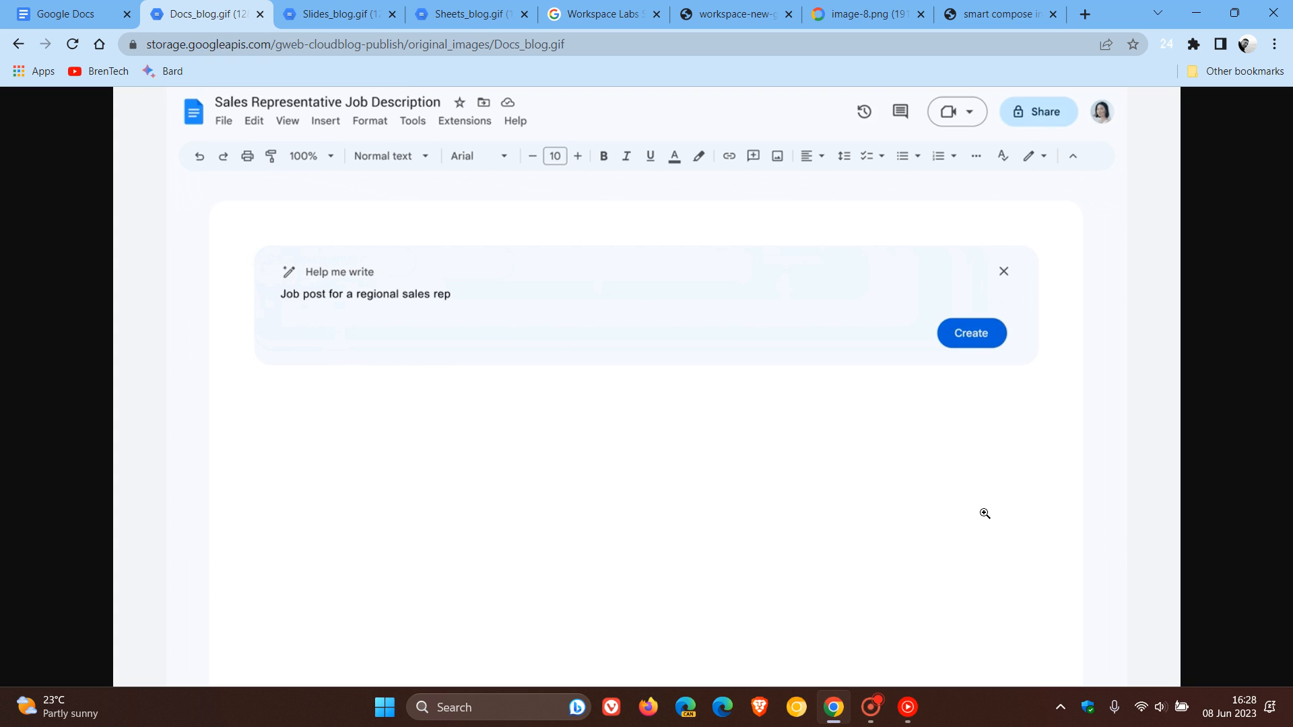
click(970, 333)
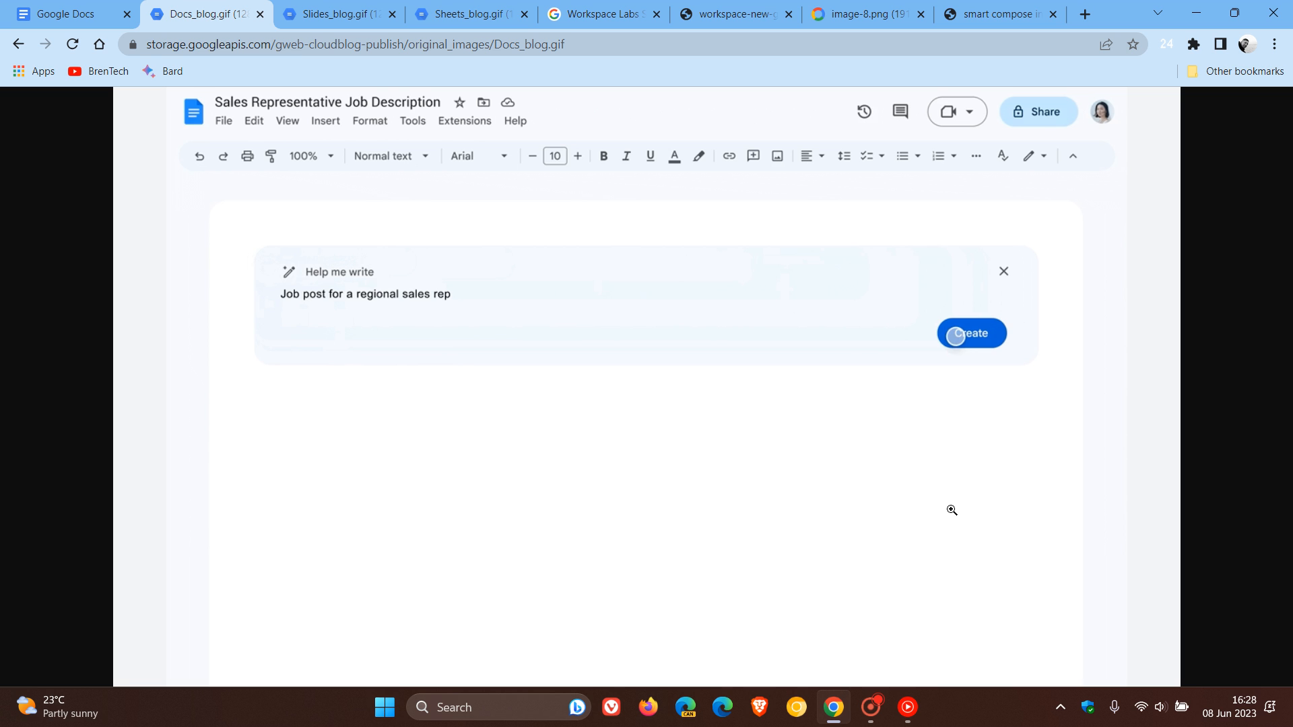
click(971, 333)
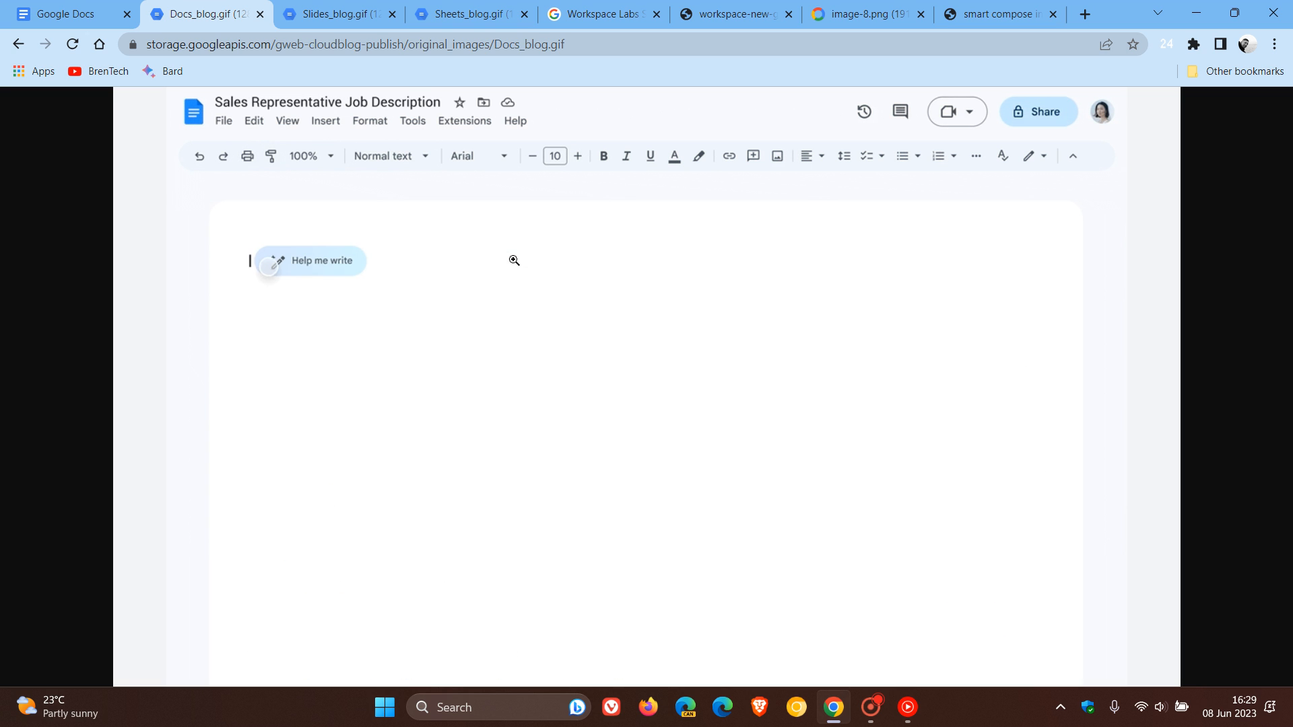
click(309, 260)
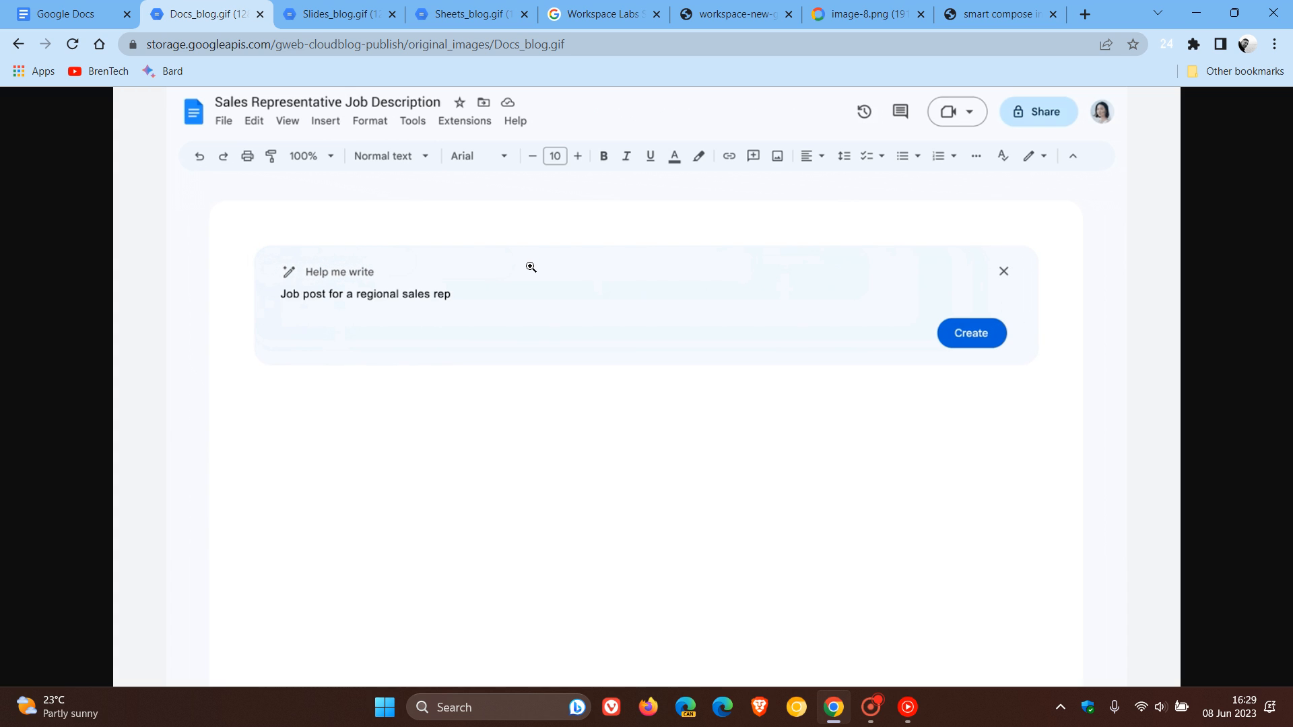
click(971, 334)
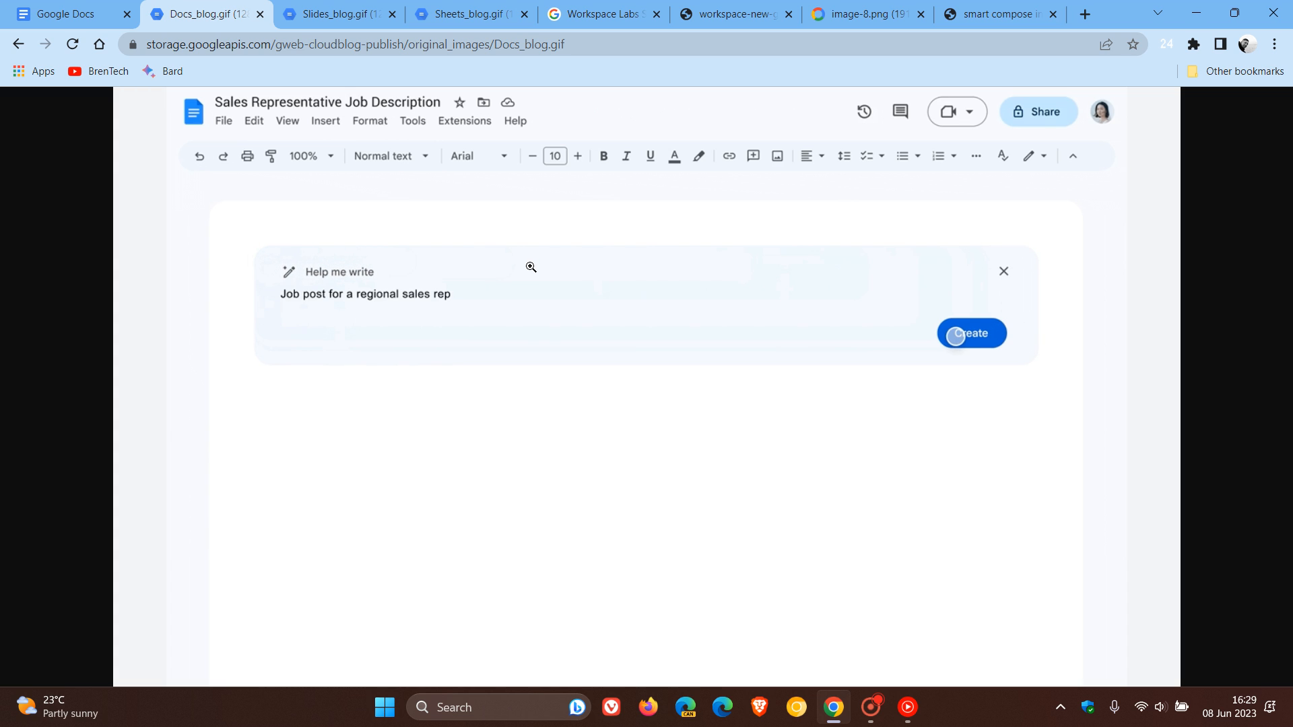
click(971, 334)
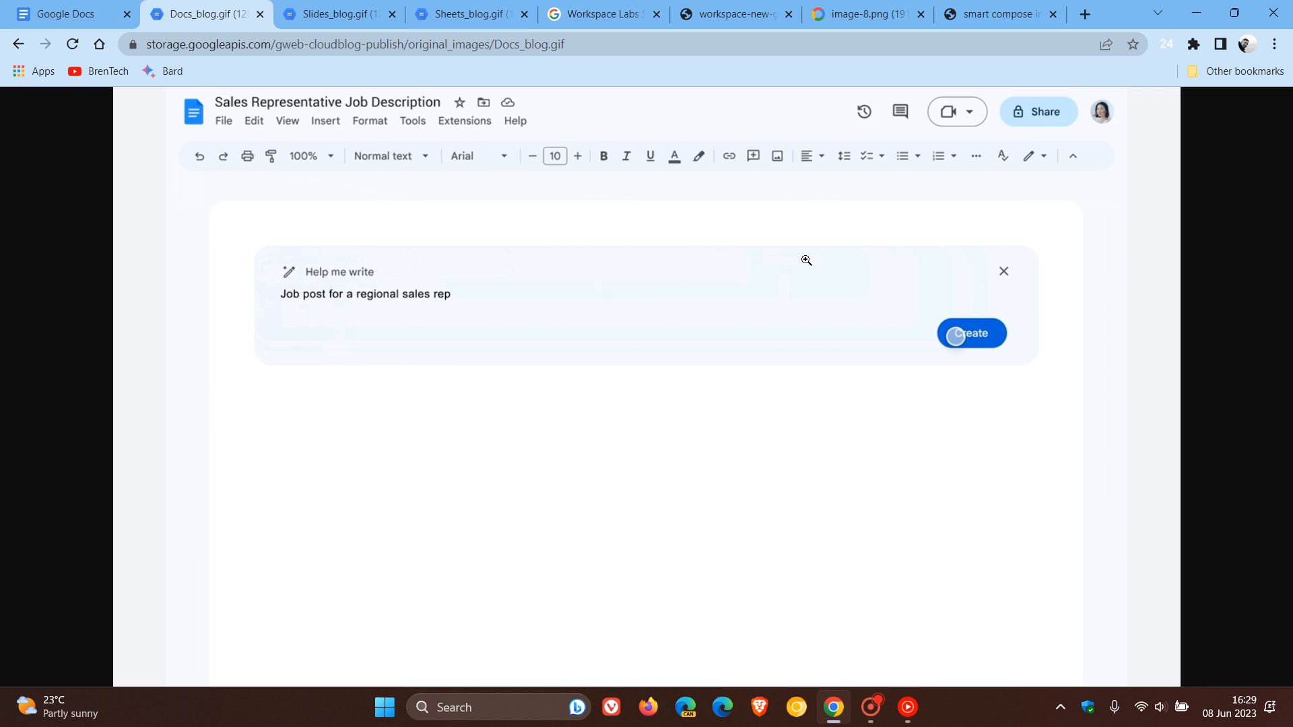
click(971, 333)
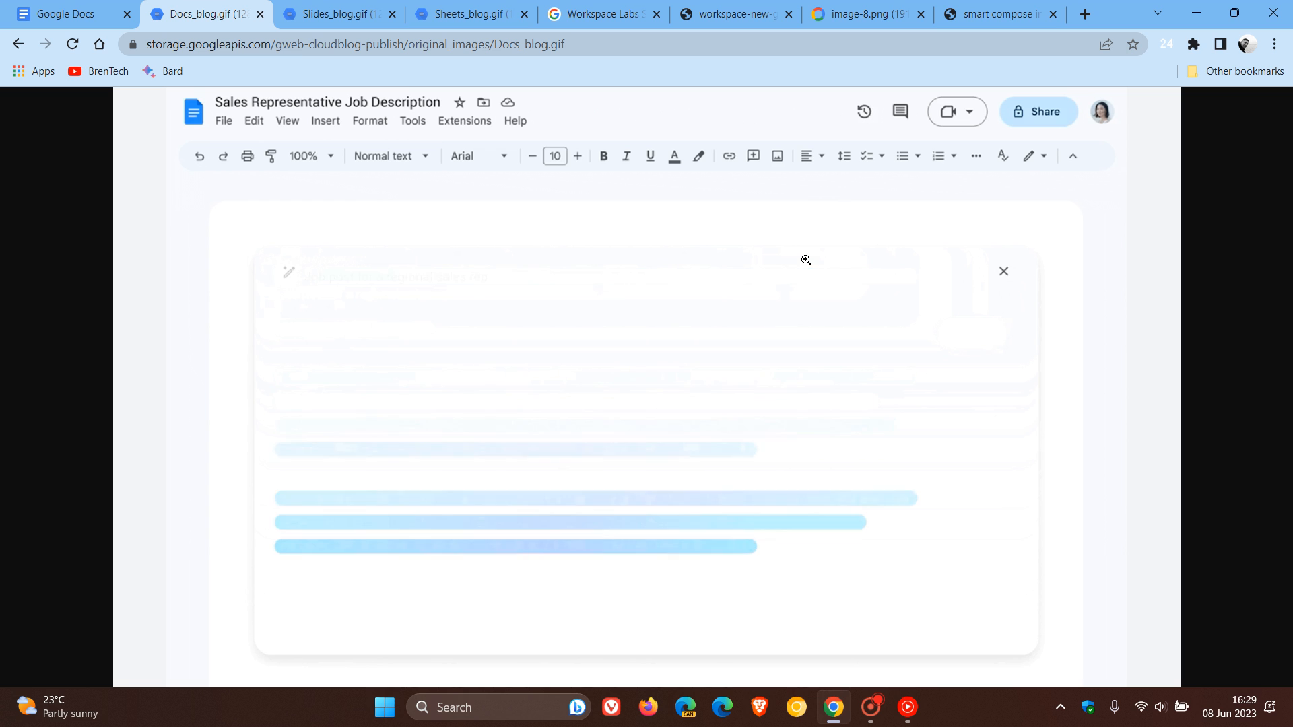
- Watch Help me visualize receive 'Giraffe standing in front of the Eiffel tower. Beautiful watercolor.'
click(339, 14)
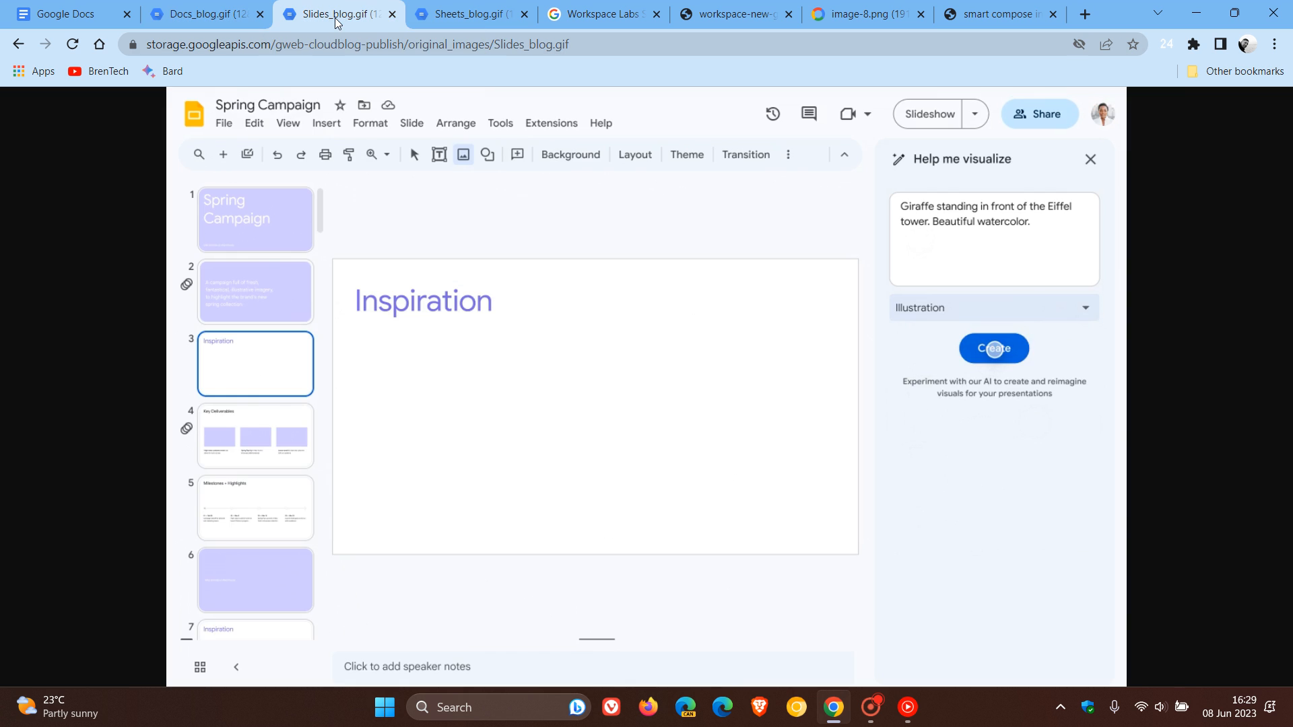
click(993, 348)
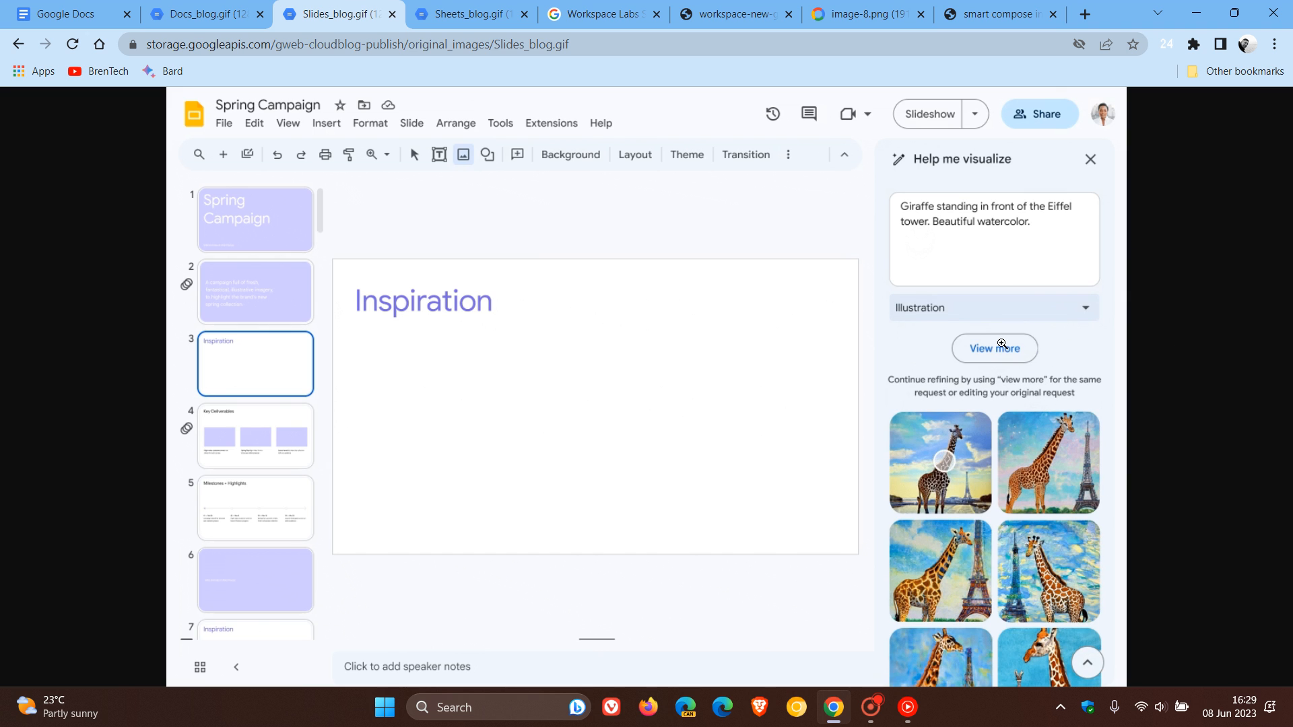
click(940, 460)
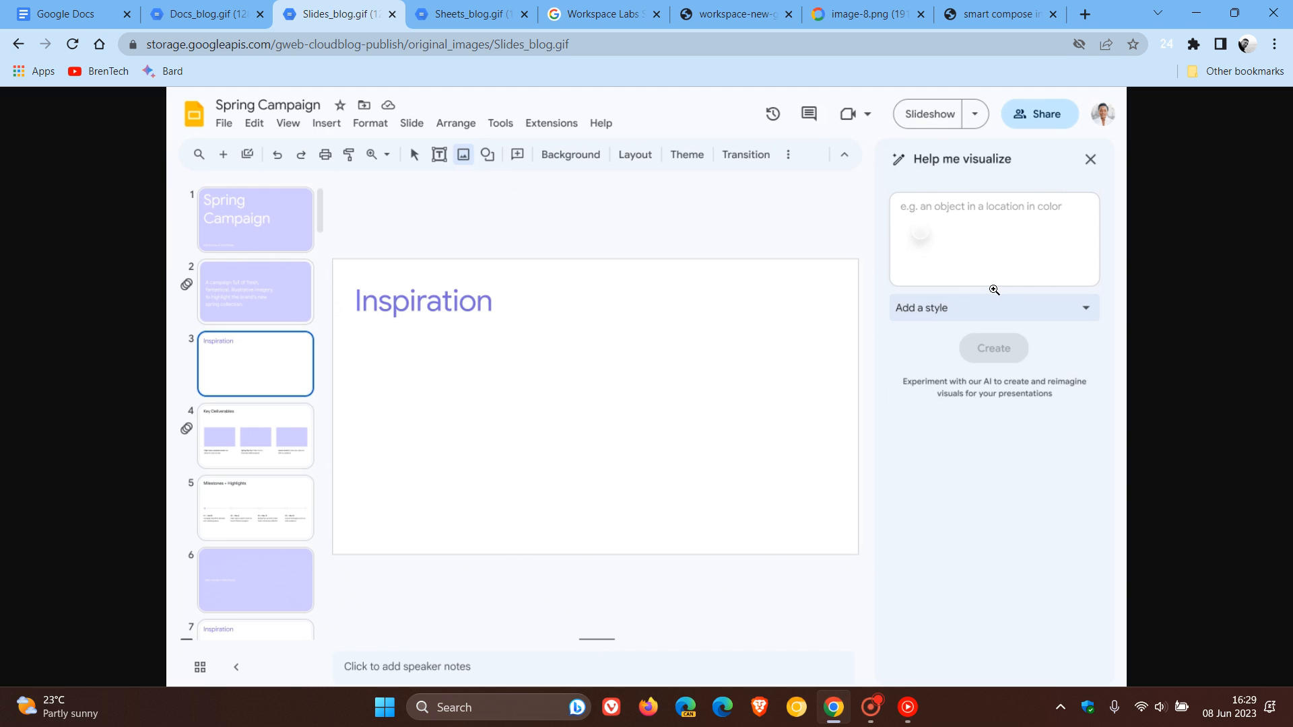
text(Giraffe standing in front of the Eiffel tower. Beautiful watercolor.)
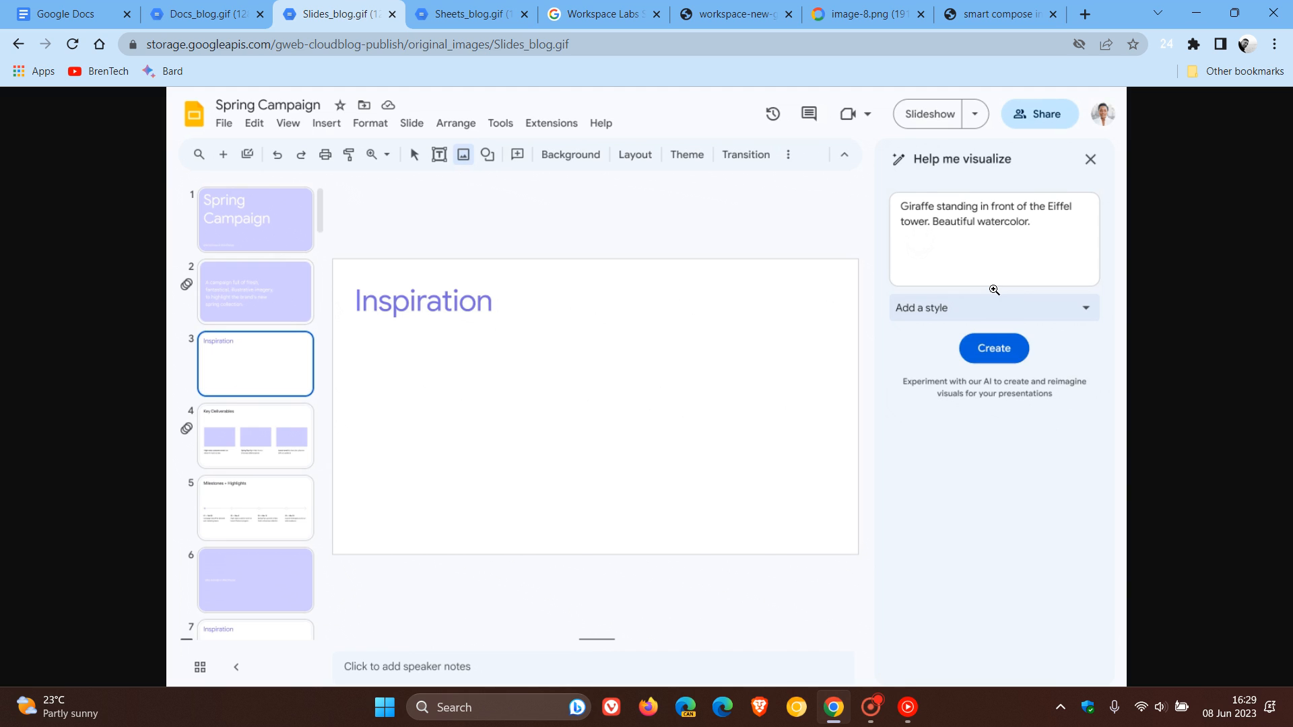
click(993, 308)
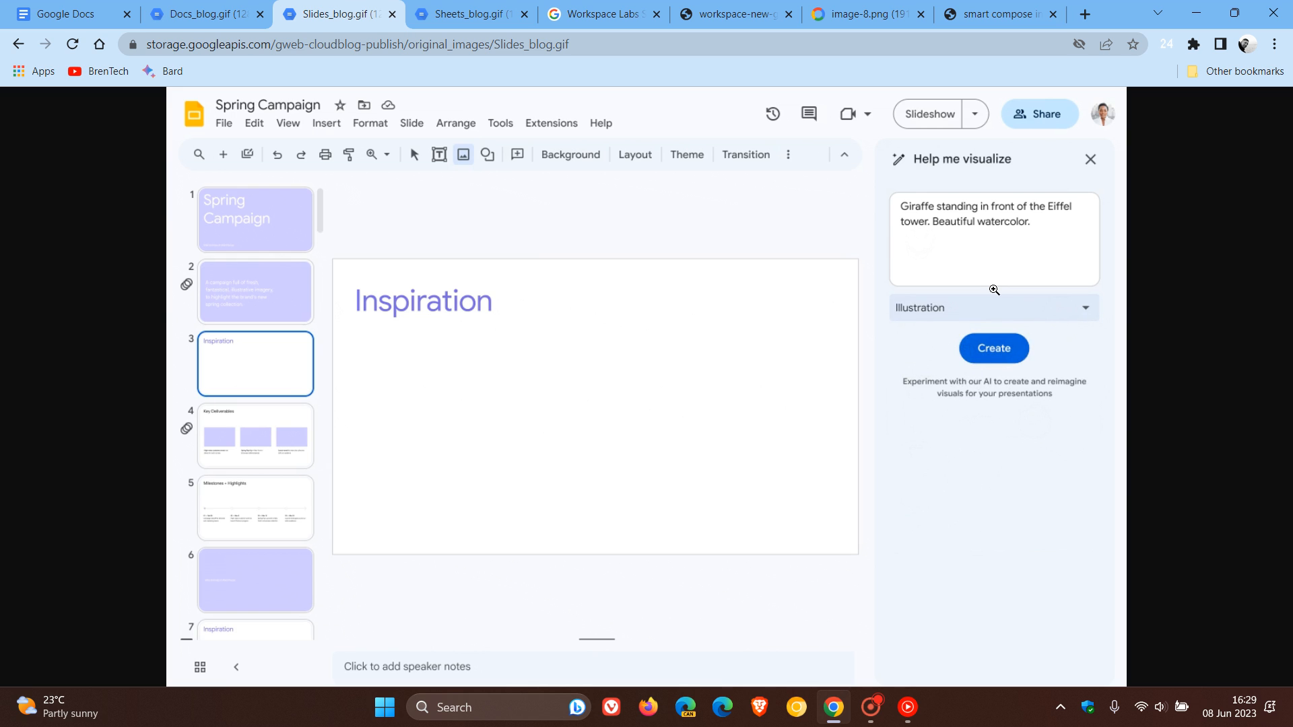
- Watch the watercolour giraffe demo loop again, then switch to the Sheets demo tab
click(992, 348)
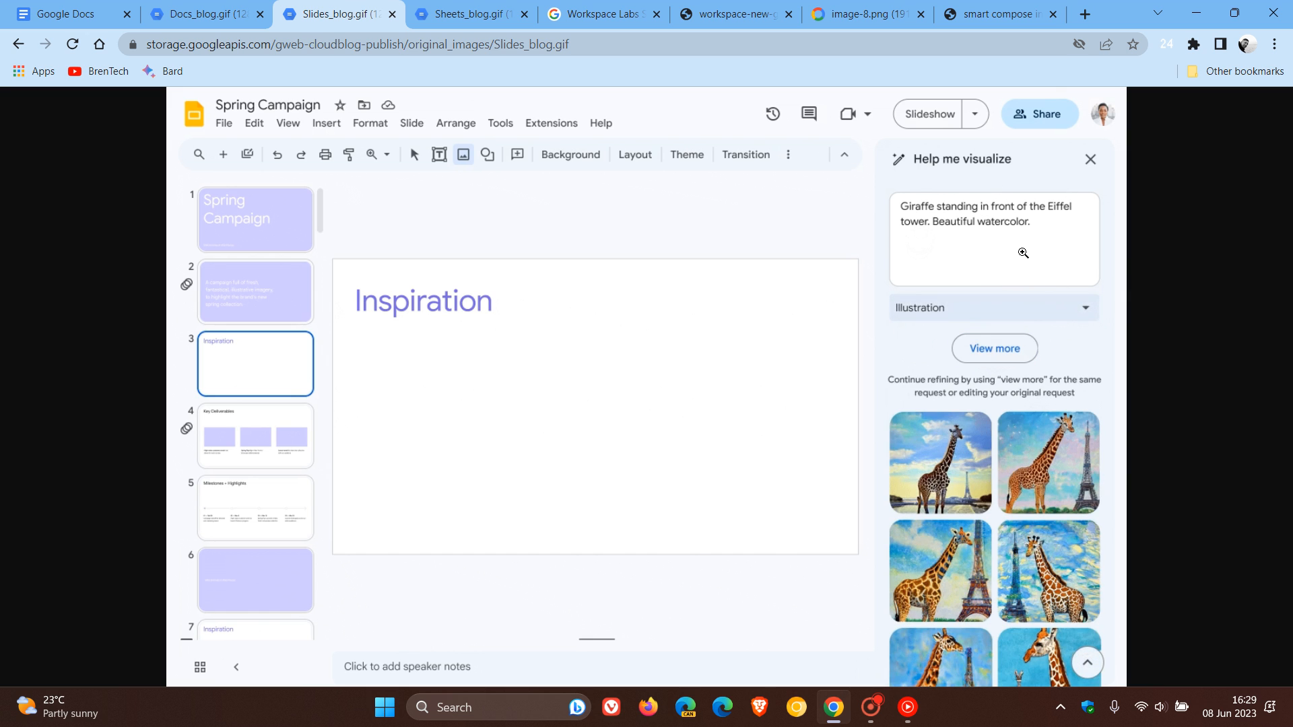
mouse_move(944, 462)
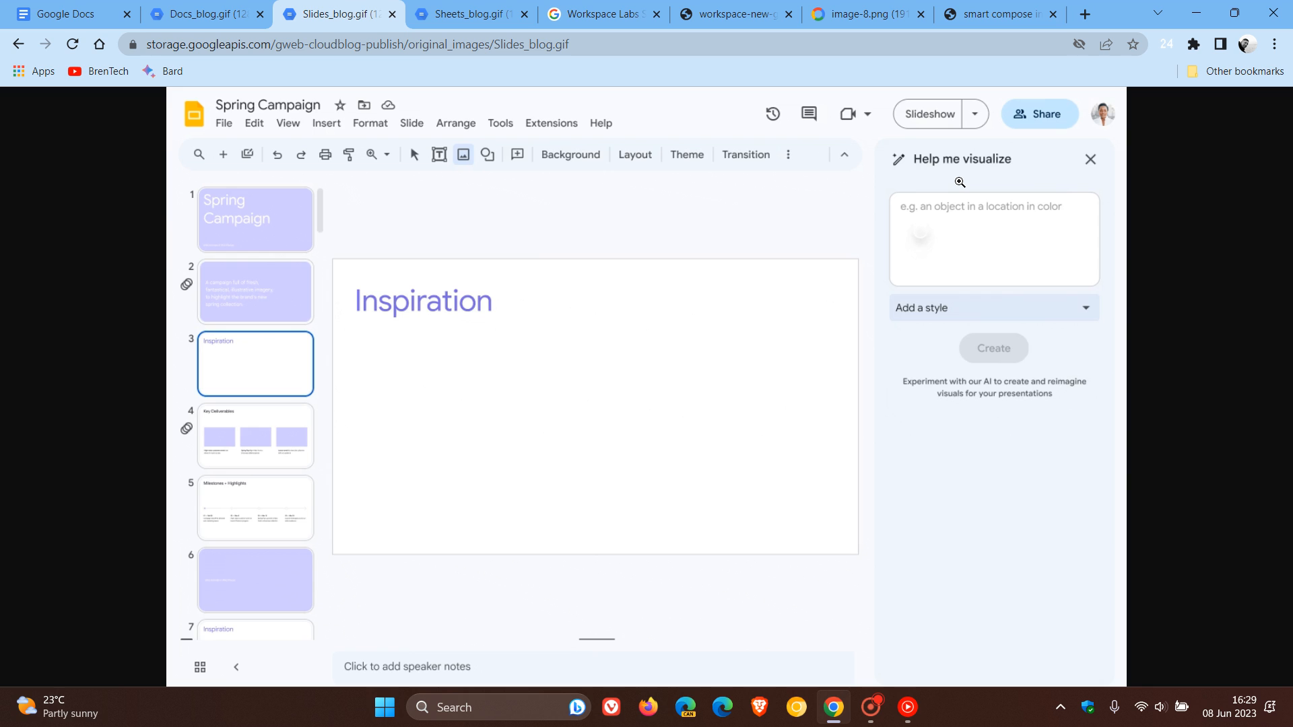
text(Giraffe standing in front of the Eiffel tower. Beautiful watercolor.)
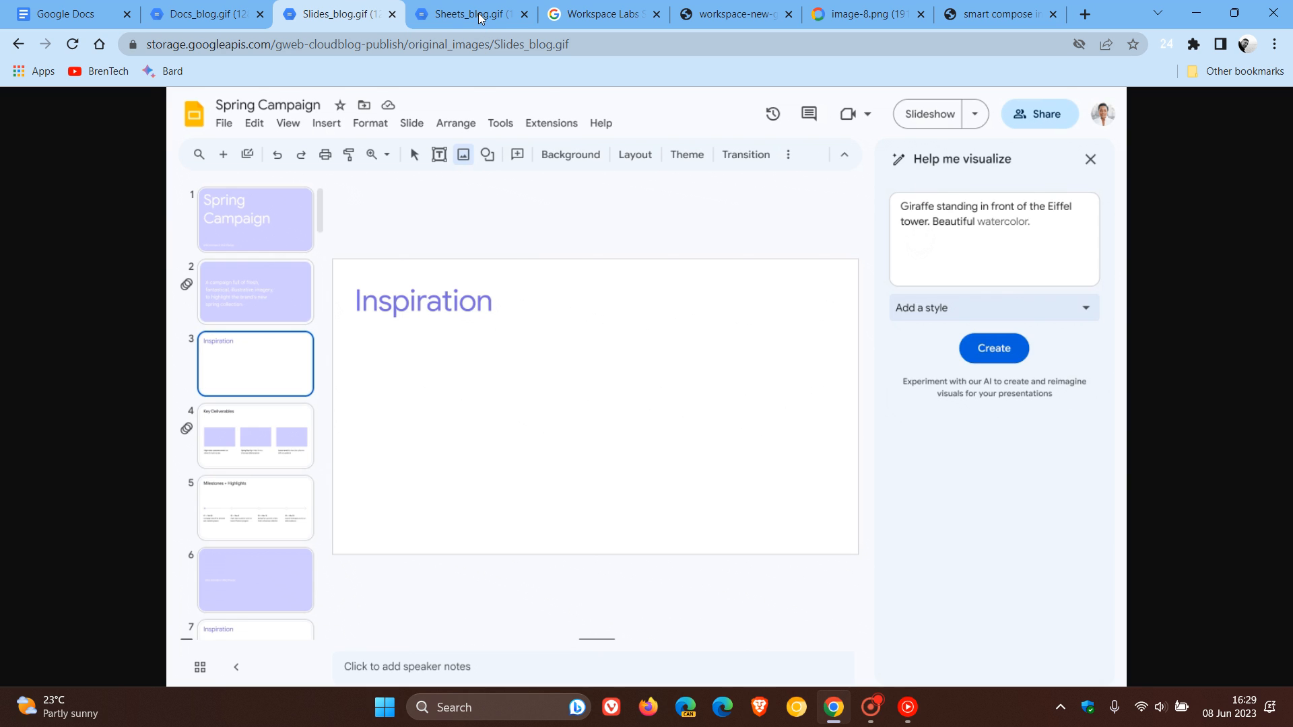
click(466, 14)
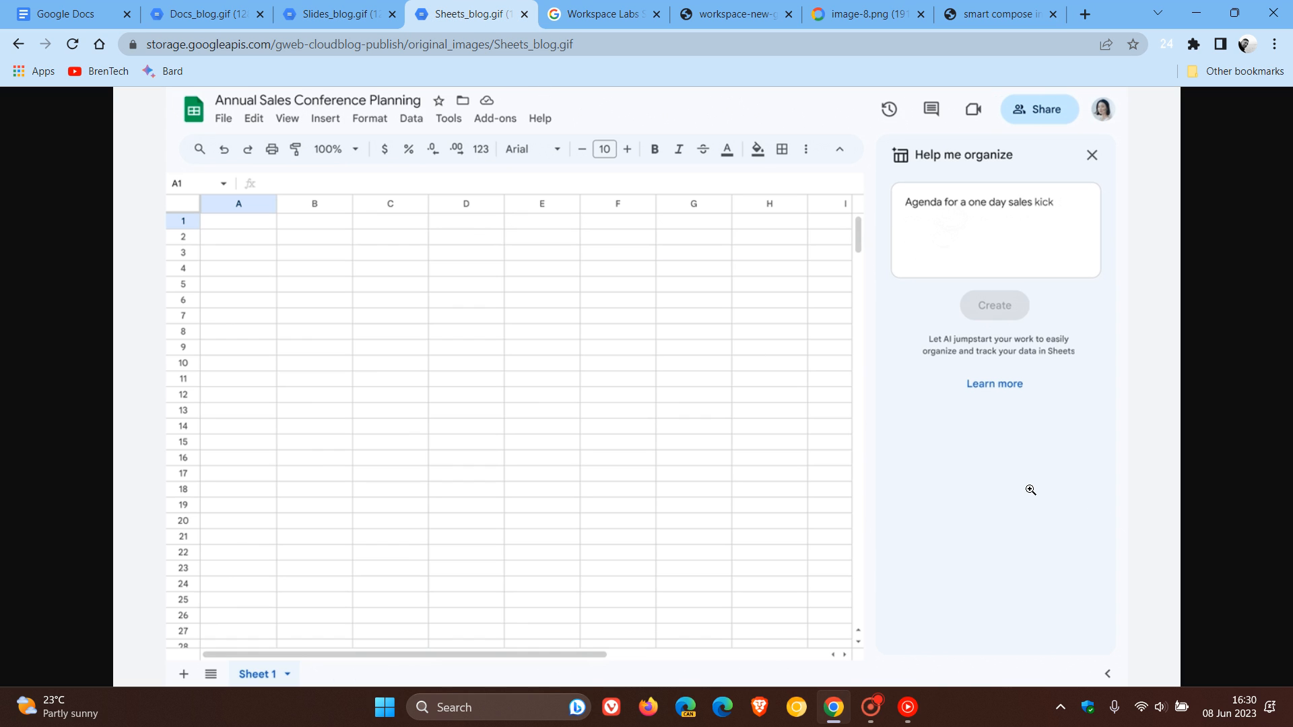
- Watch Help me organize build a one-day sales kick-off agenda table, then open Workspace Labs
click(994, 305)
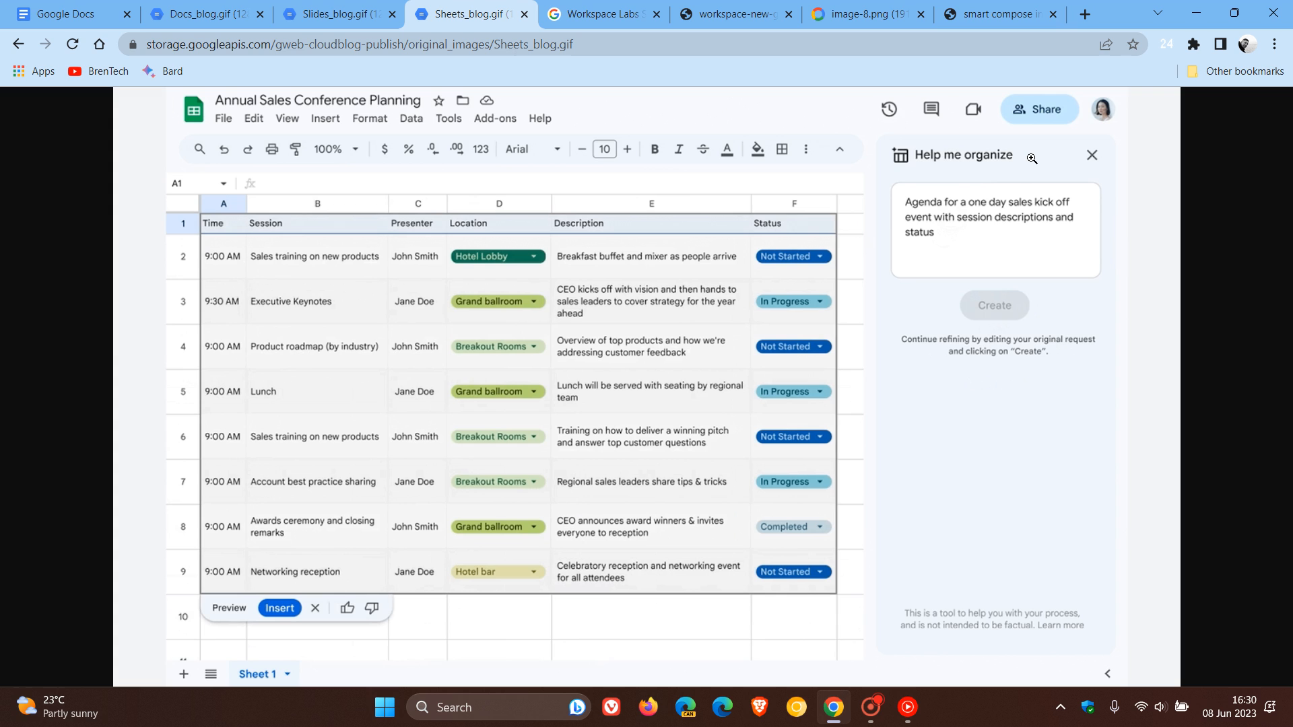
click(279, 609)
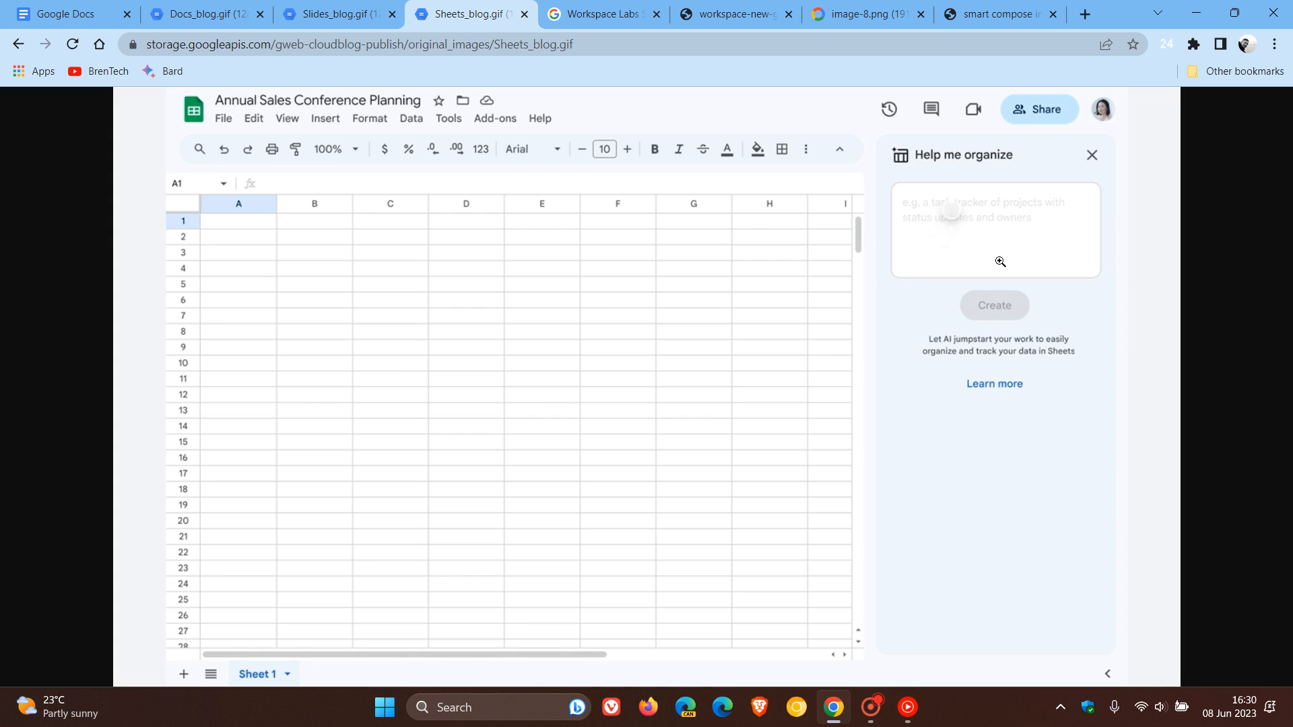
text(Agenda for a one day sales kick off event with session descriptions and)
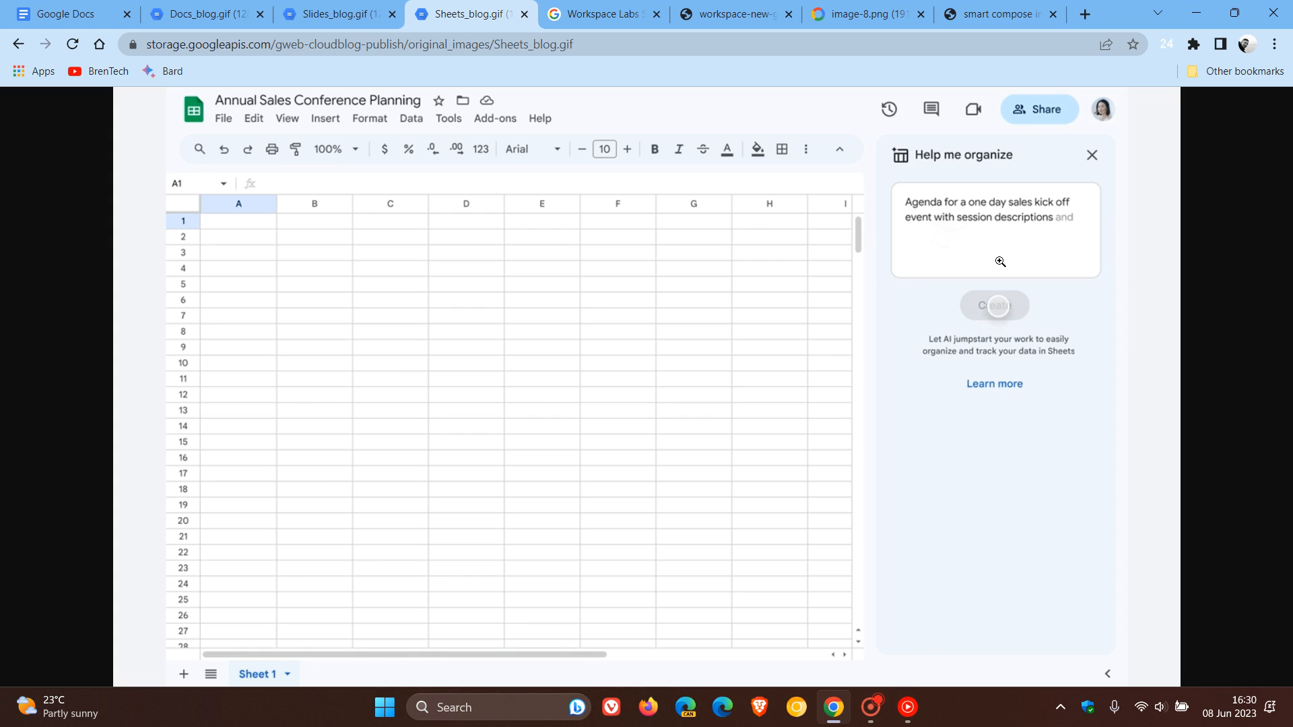
click(994, 305)
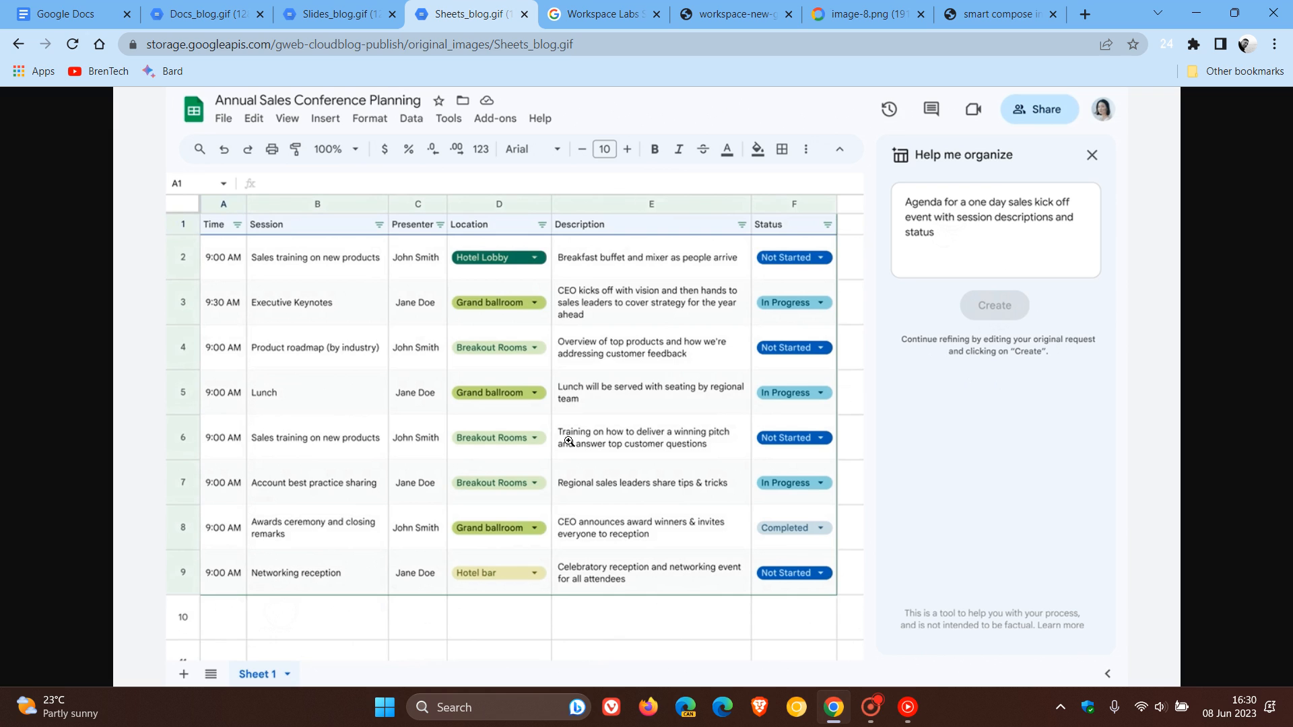
mouse_move(973, 450)
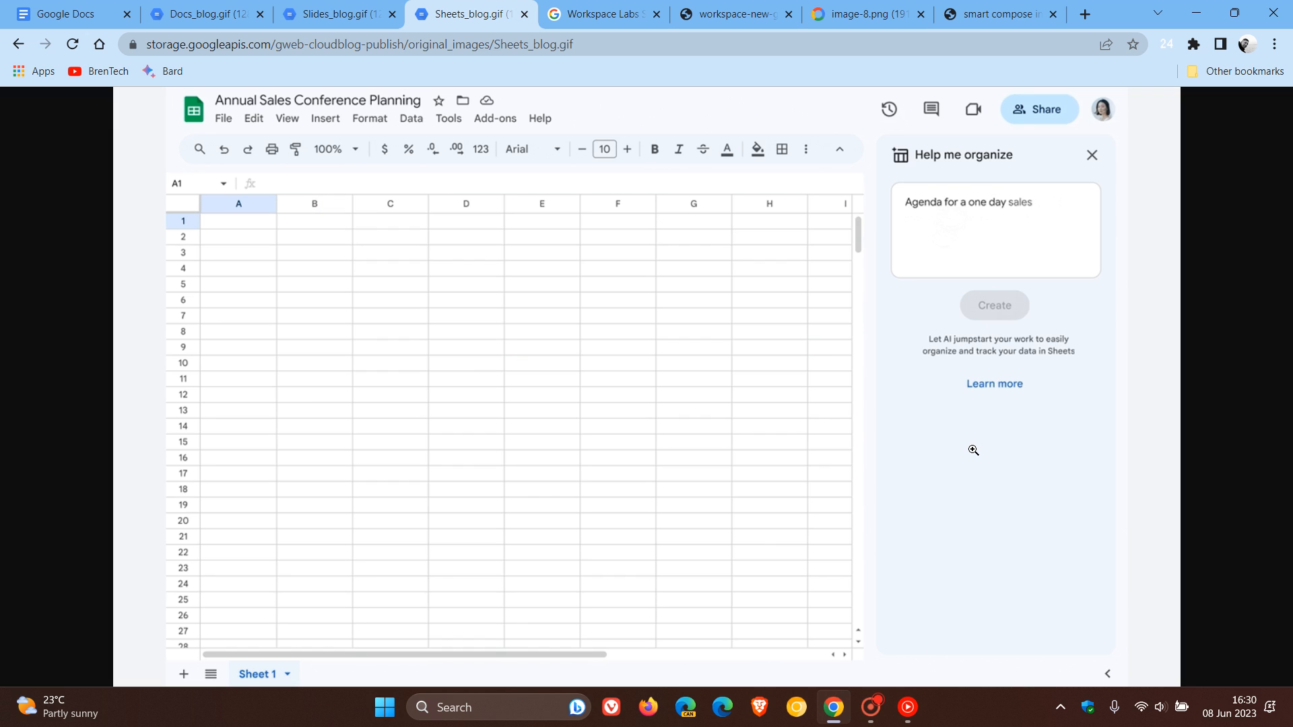
click(994, 305)
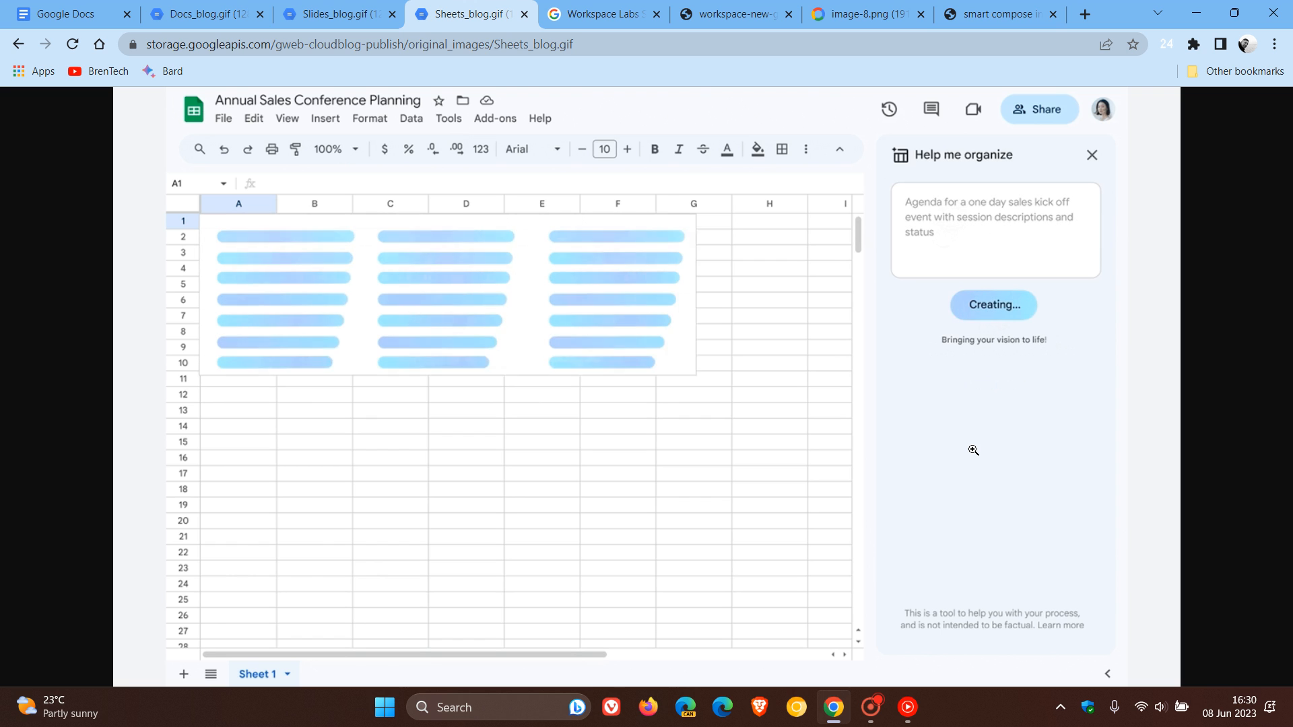
click(602, 14)
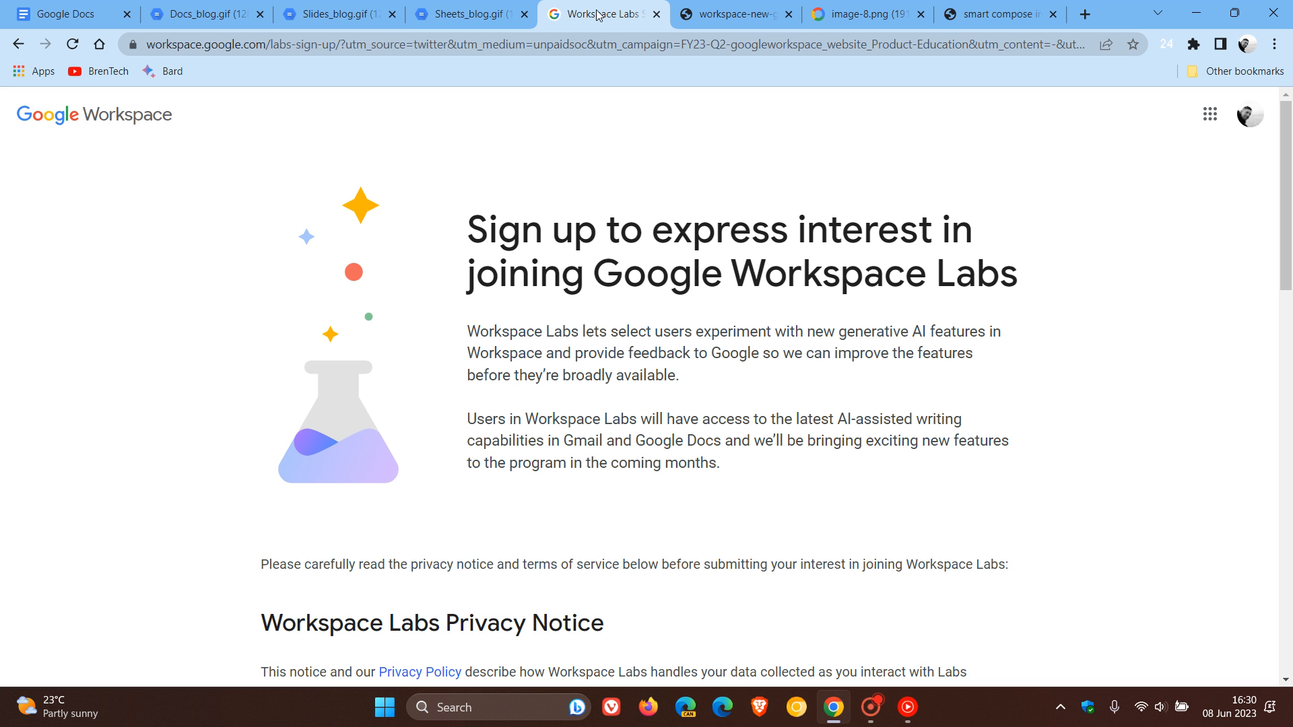
mouse_move(1121, 385)
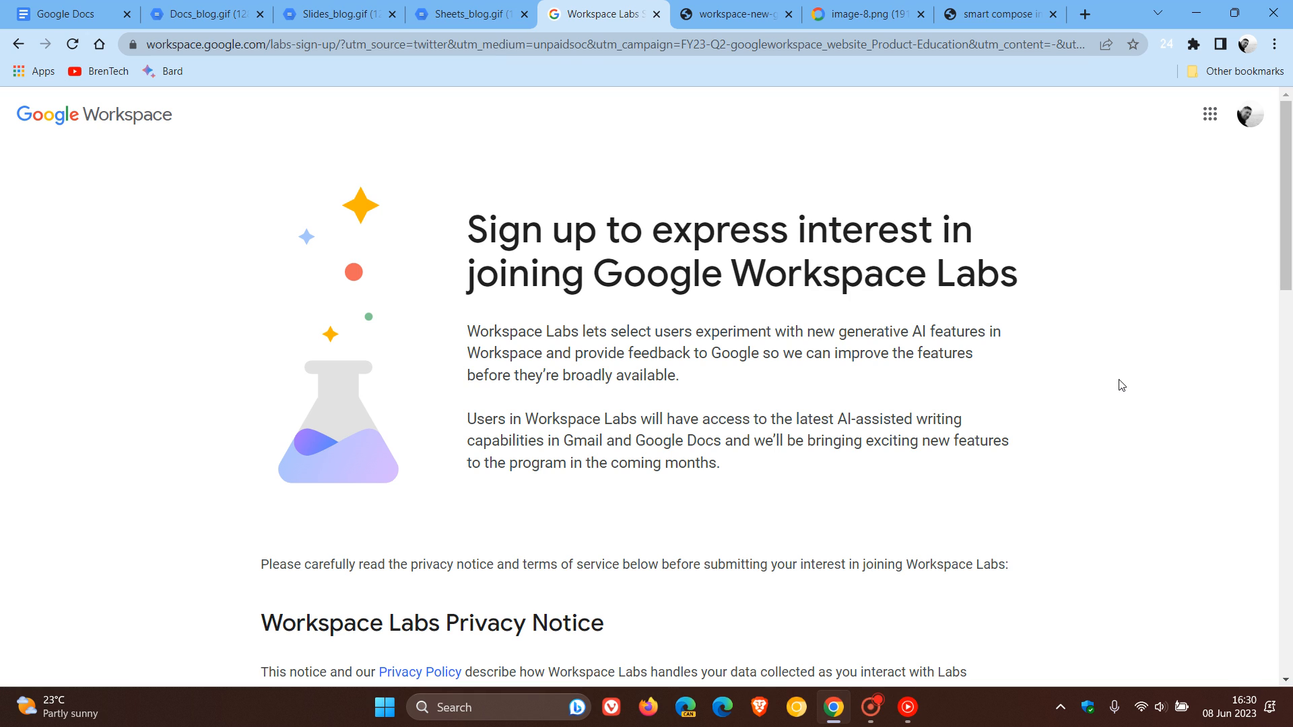
mouse_move(1098, 268)
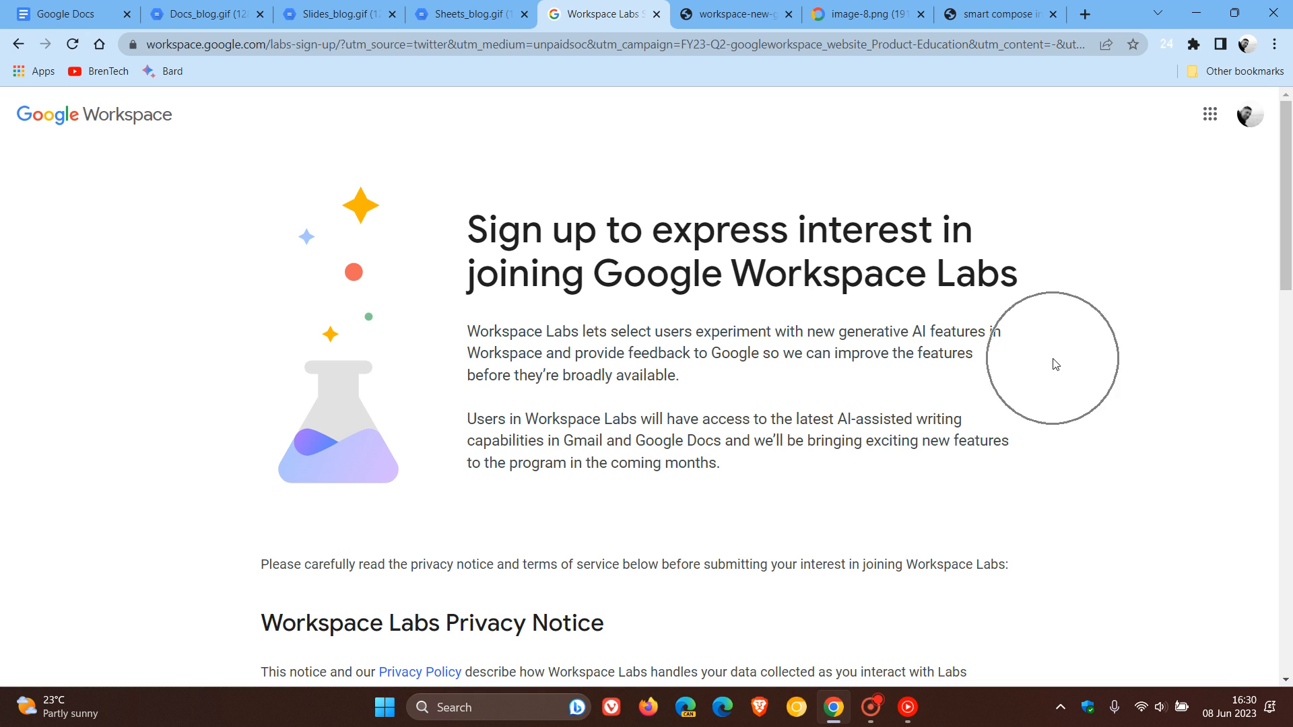
mouse_move(1044, 352)
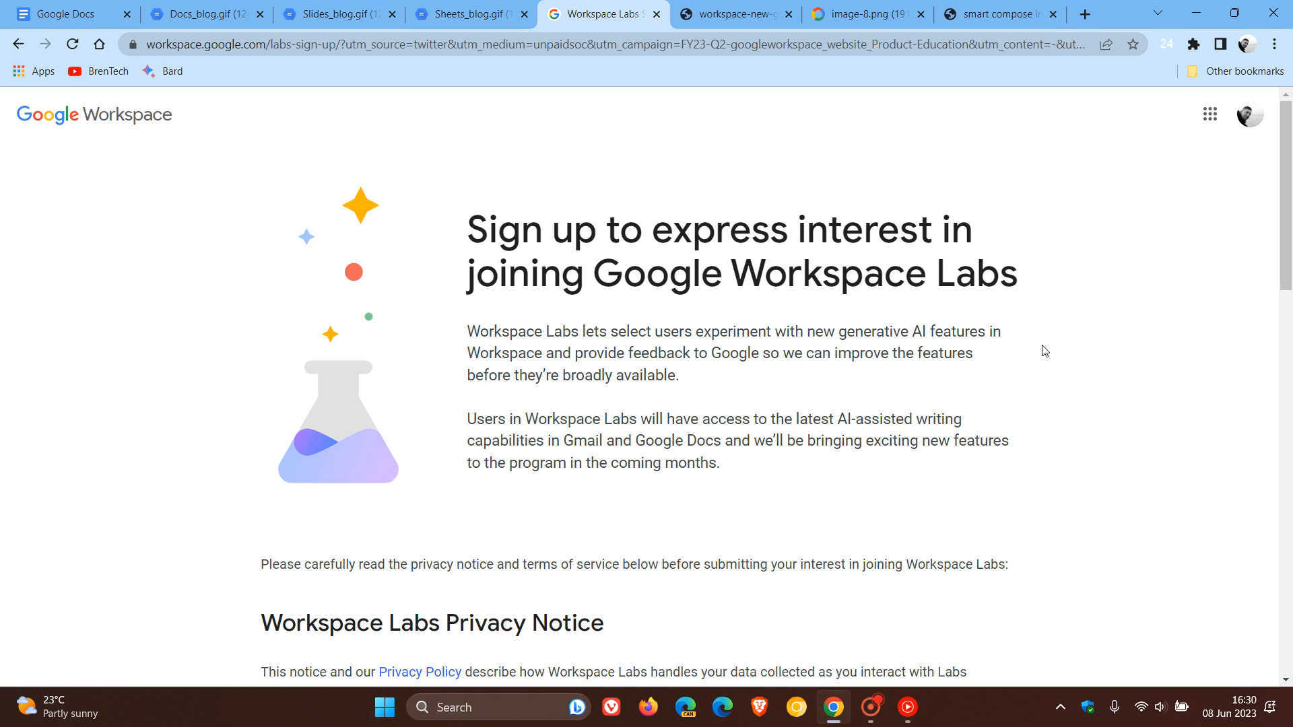
mouse_move(1021, 386)
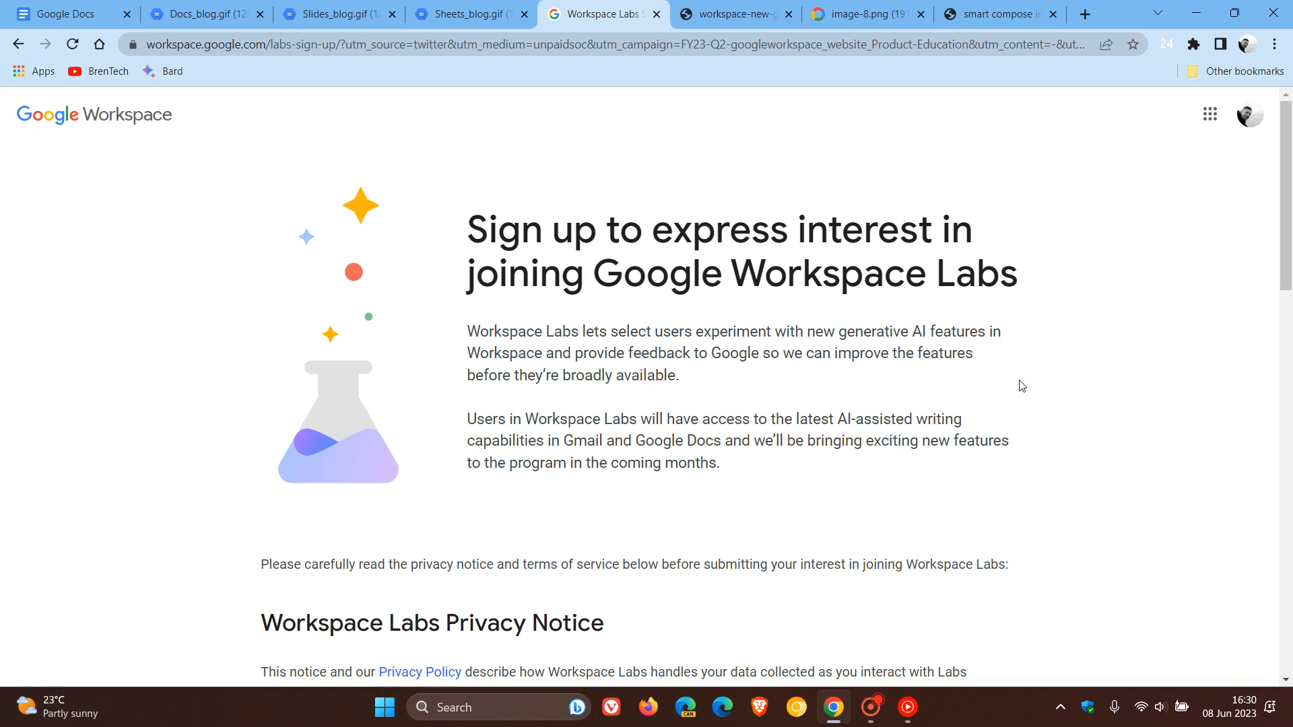
mouse_move(995, 379)
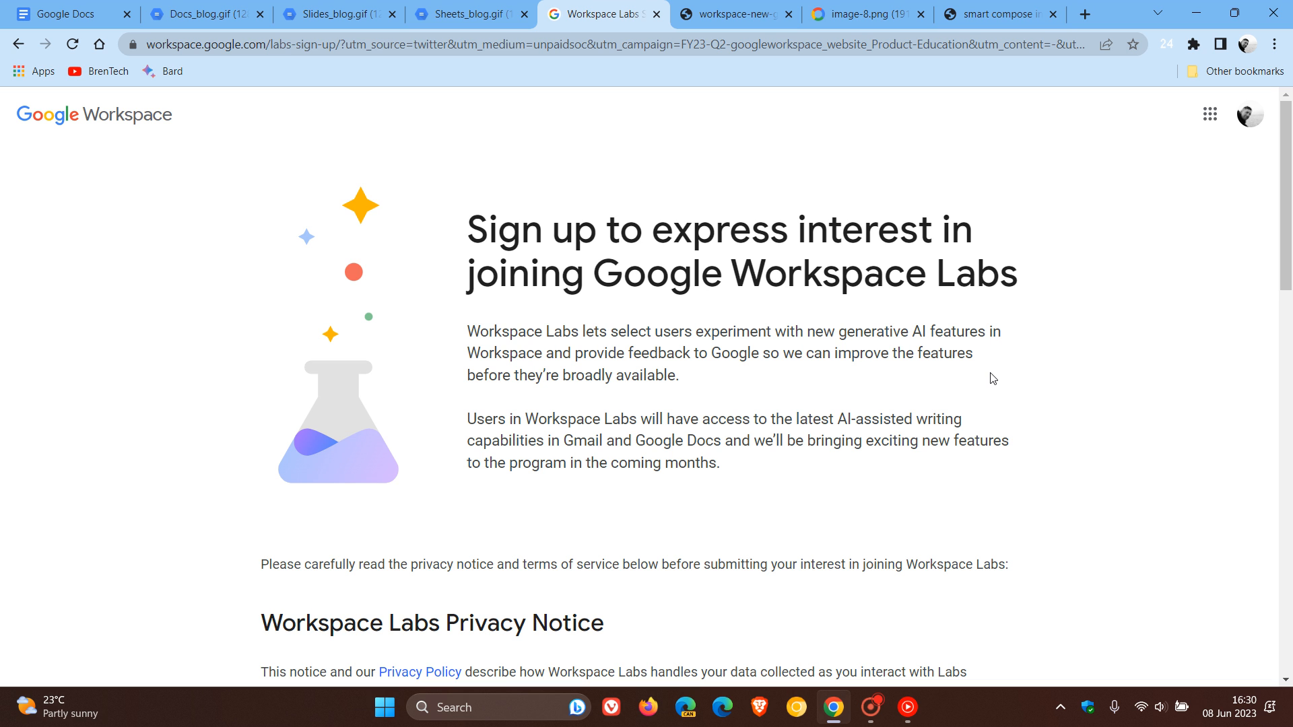
- Scroll through the Workspace Labs sign-up terms, then switch to the new Chat icon image
scroll(down, 3)
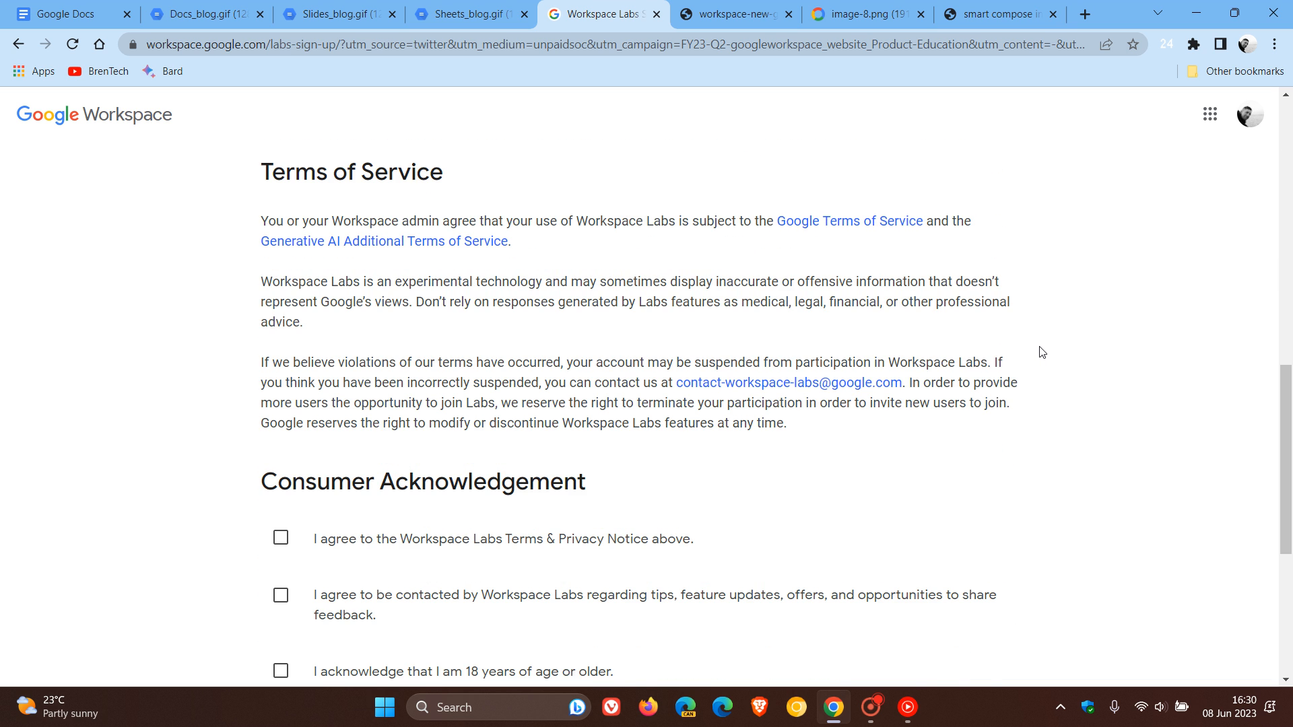
scroll(up, 3)
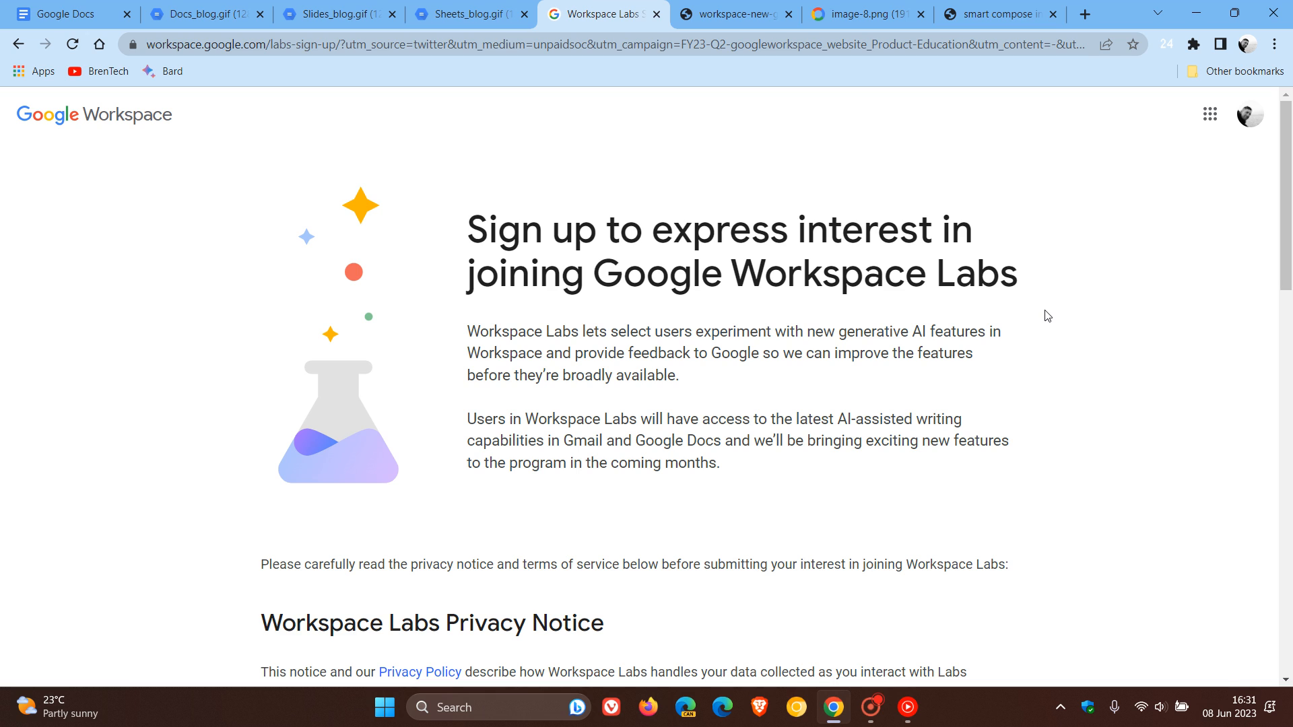
click(732, 15)
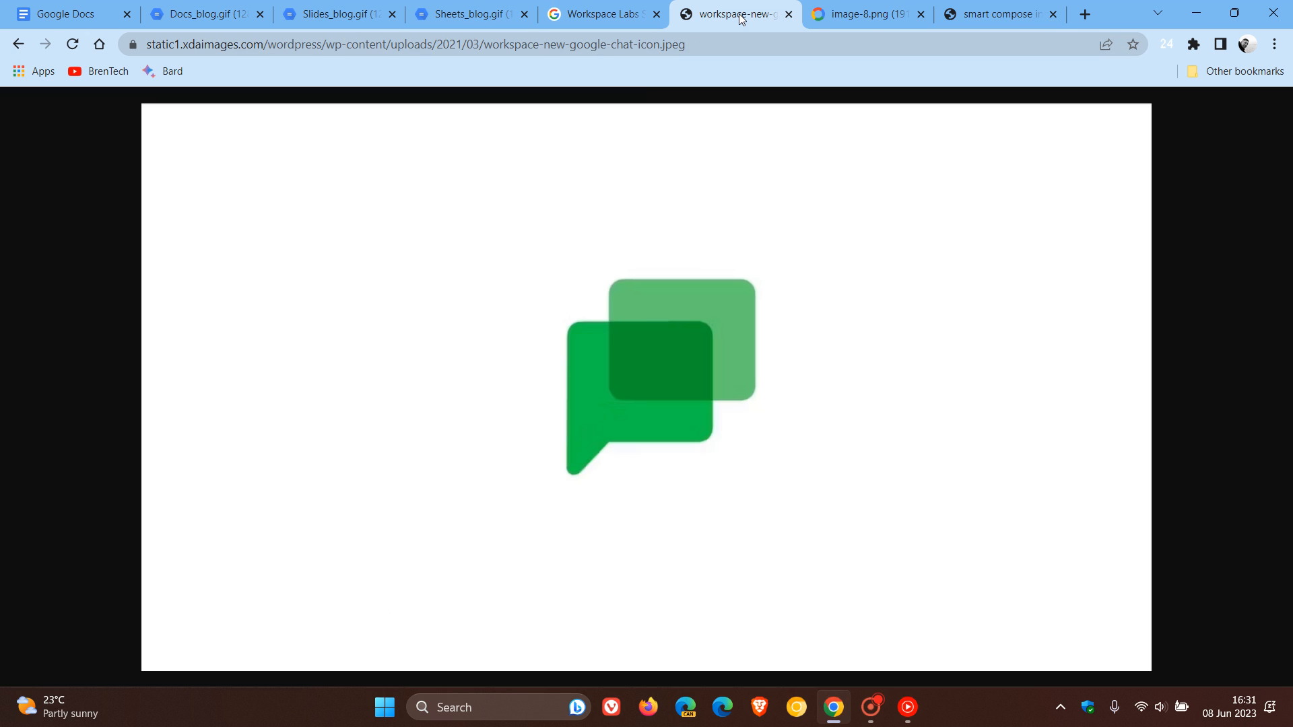
mouse_move(822, 269)
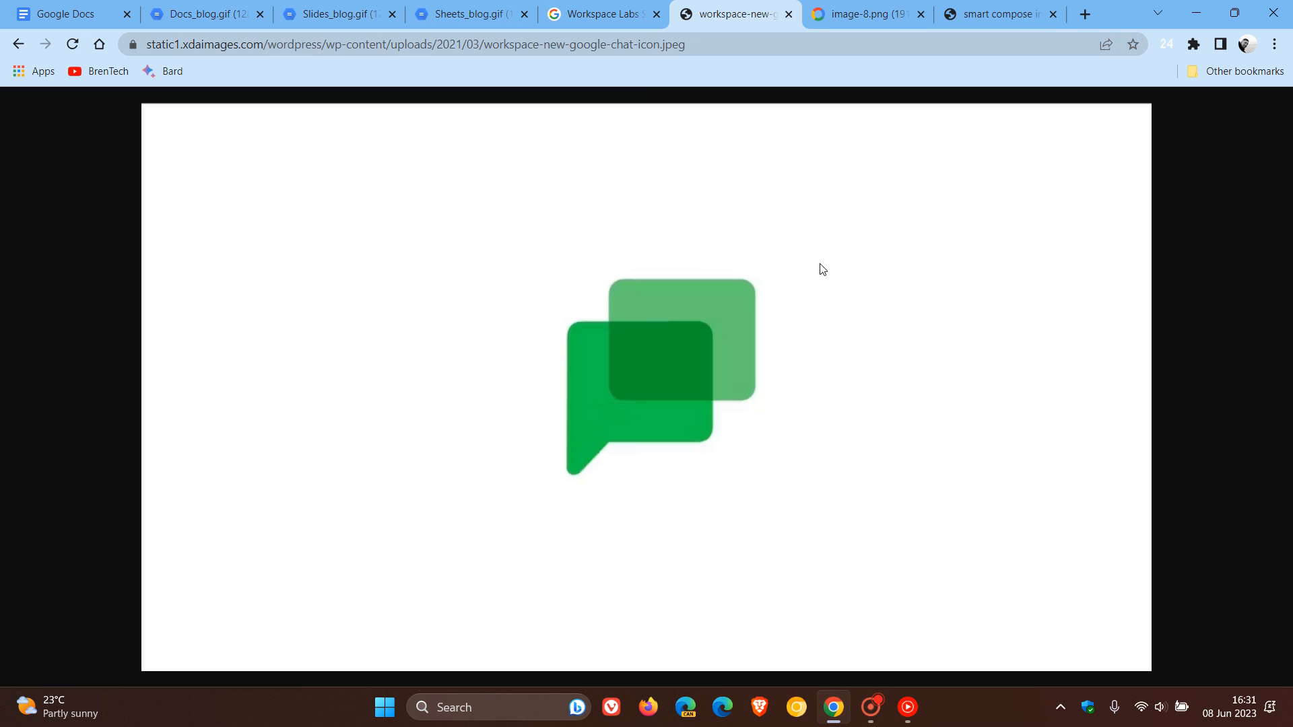
mouse_move(867, 367)
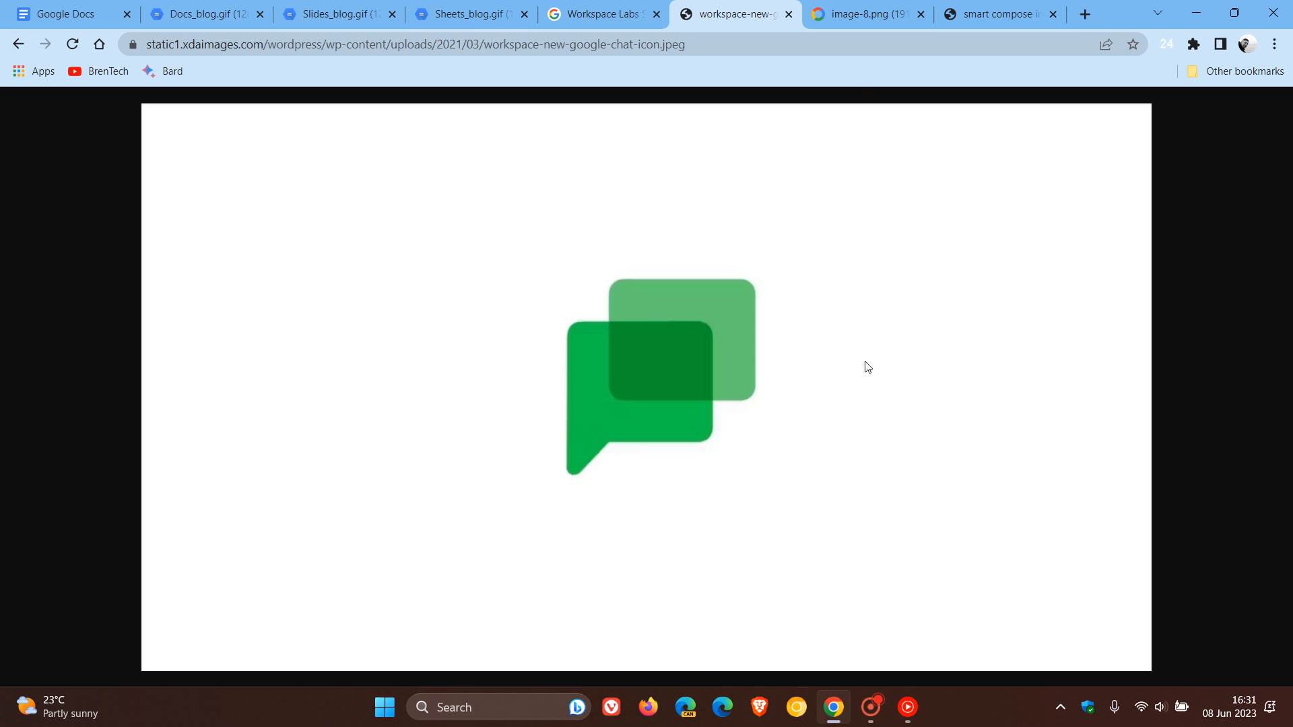
- Compare the new Google Chat icon with the Chat features image, then open the Smart Compose demo
click(862, 14)
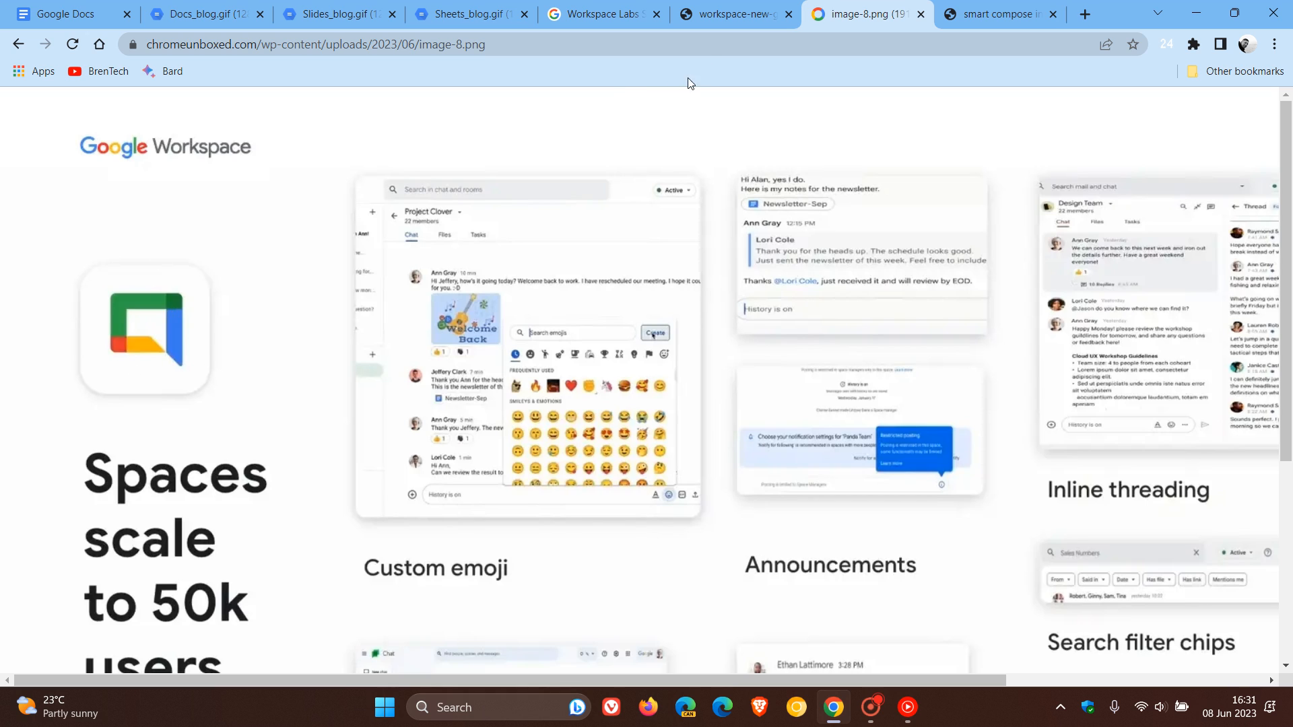
click(729, 14)
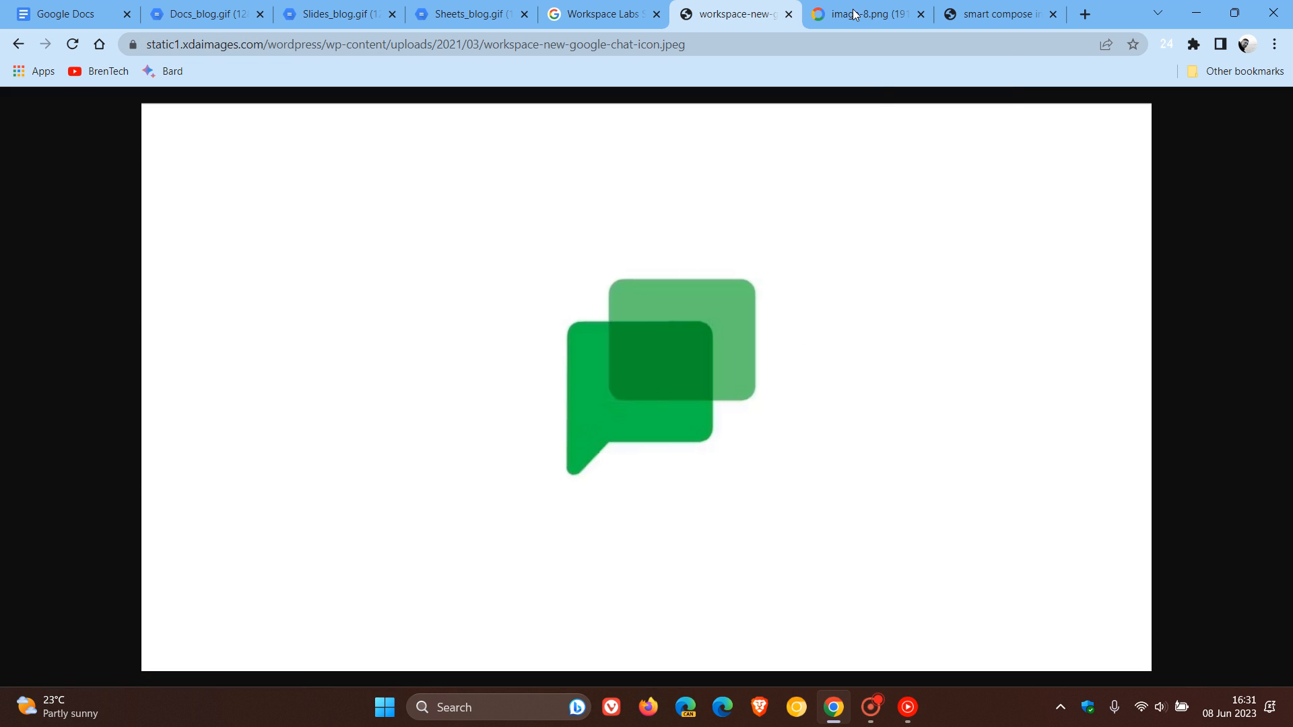
click(862, 14)
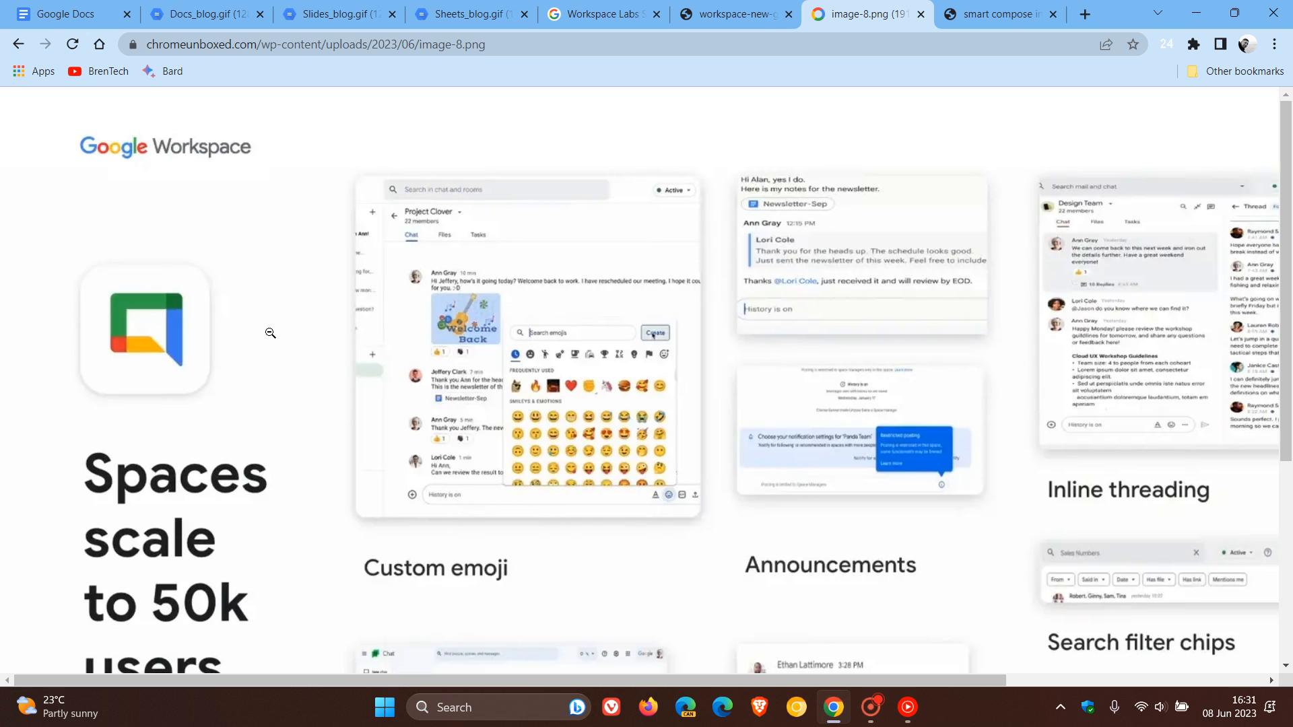
mouse_move(82, 356)
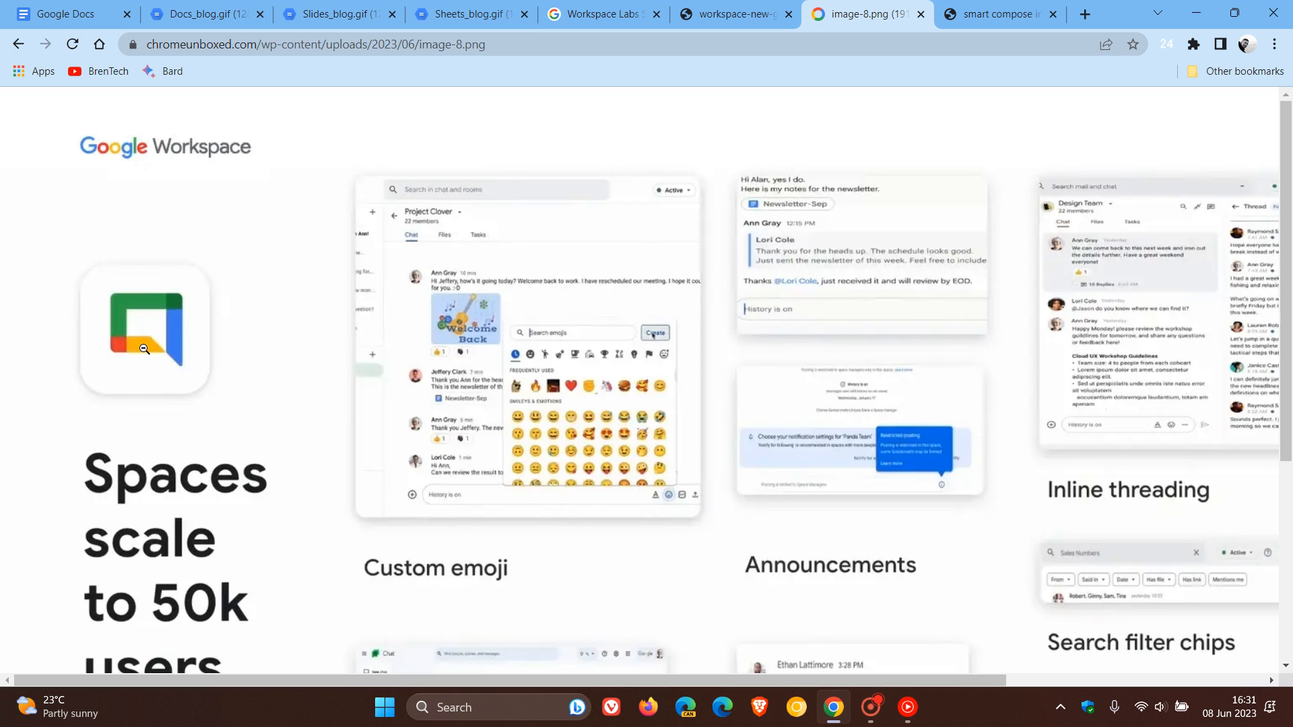
mouse_move(152, 335)
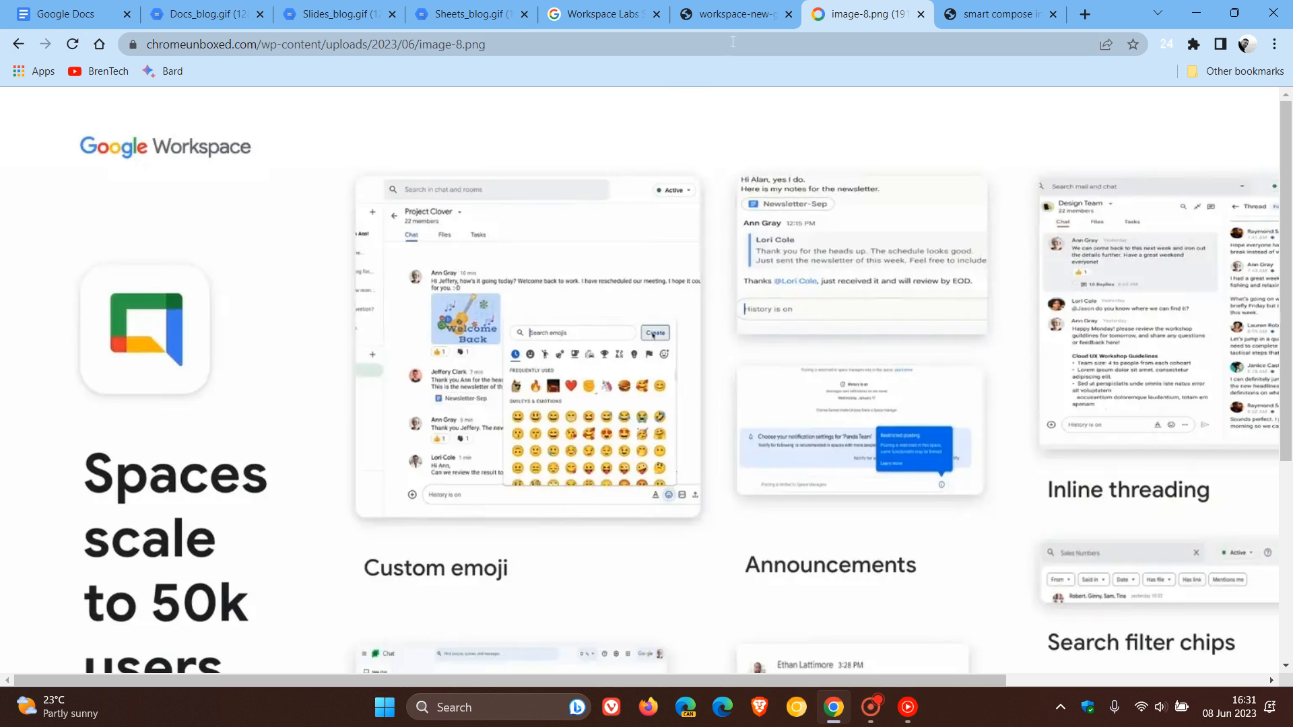
click(729, 14)
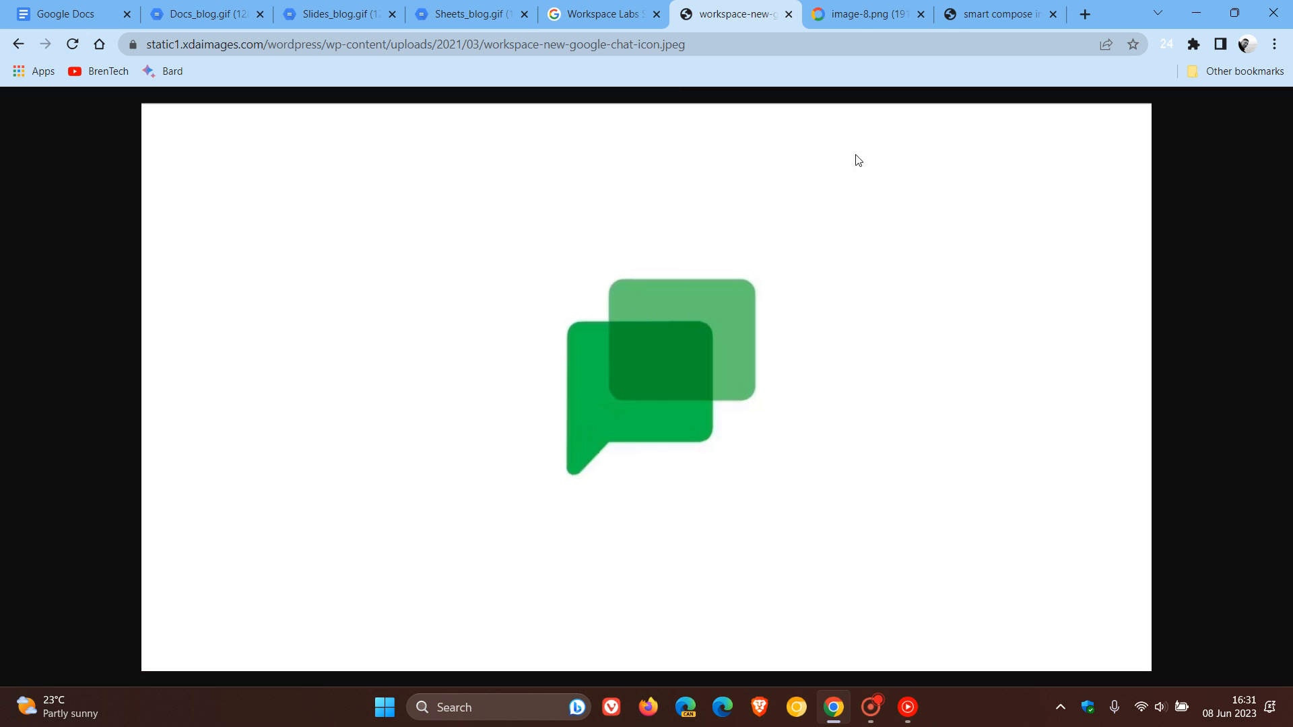
click(863, 14)
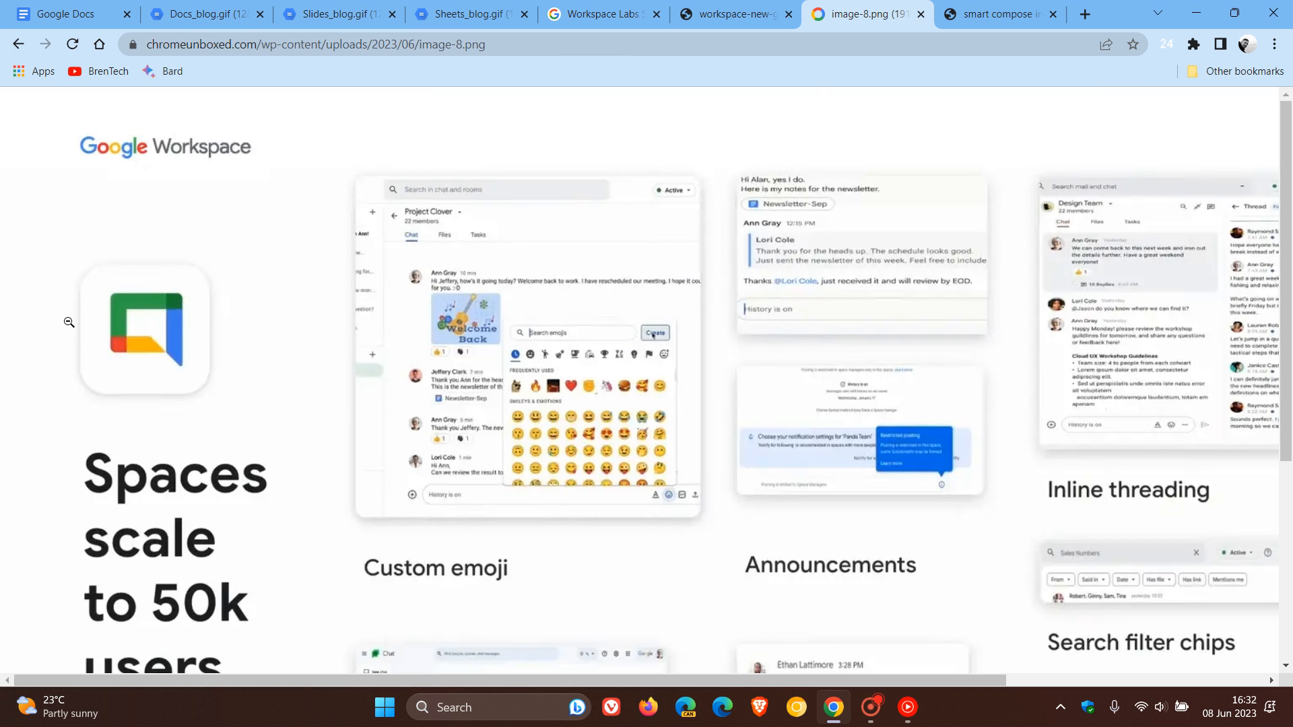
mouse_move(312, 323)
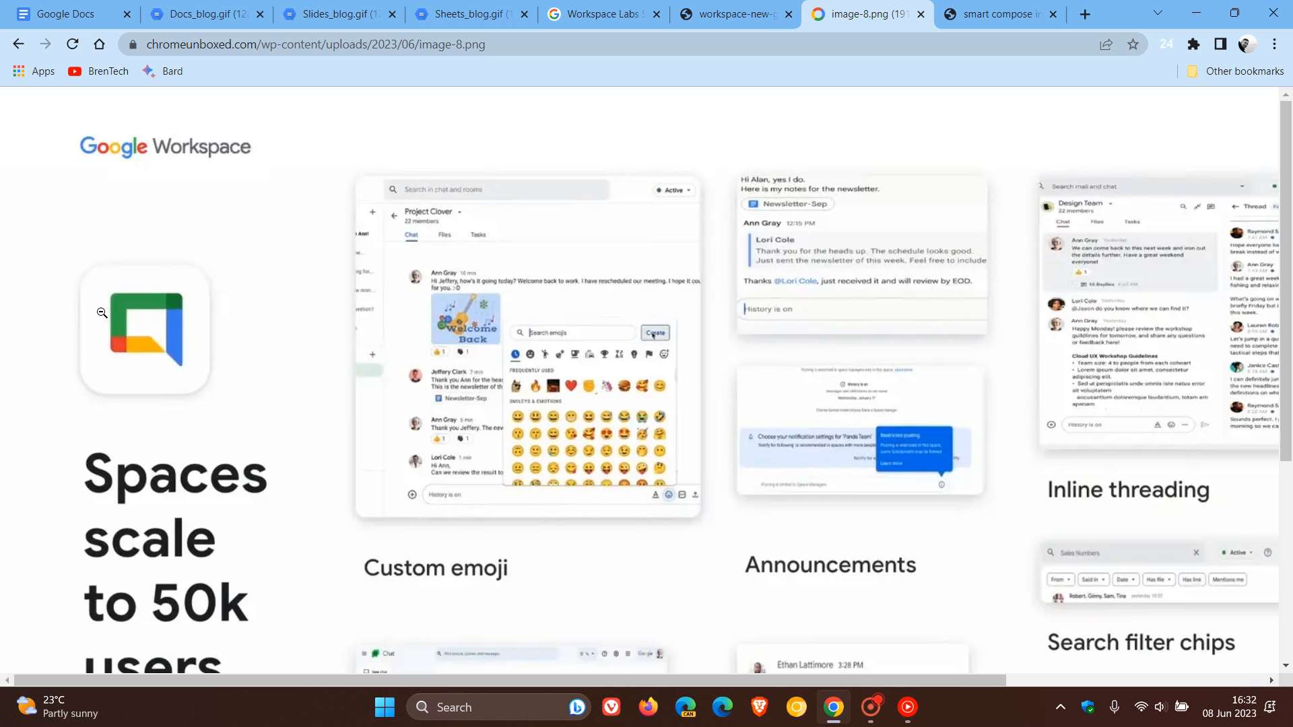
mouse_move(246, 338)
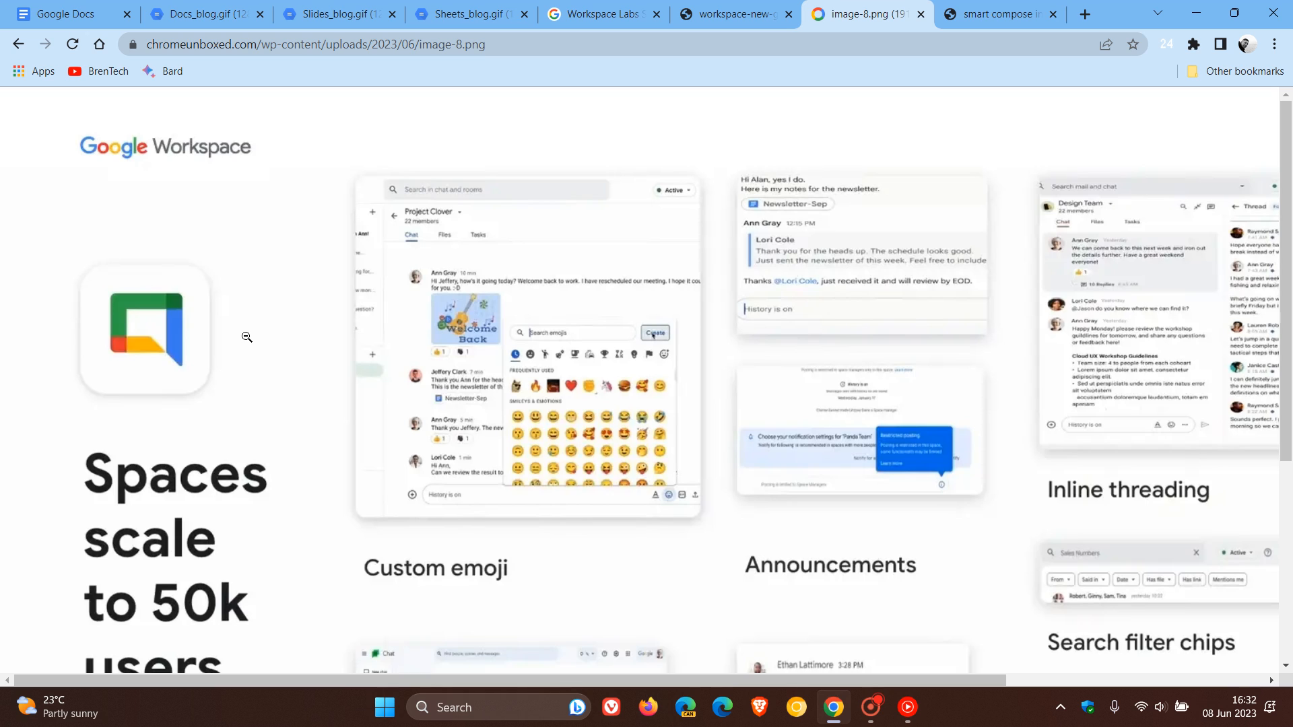
click(999, 14)
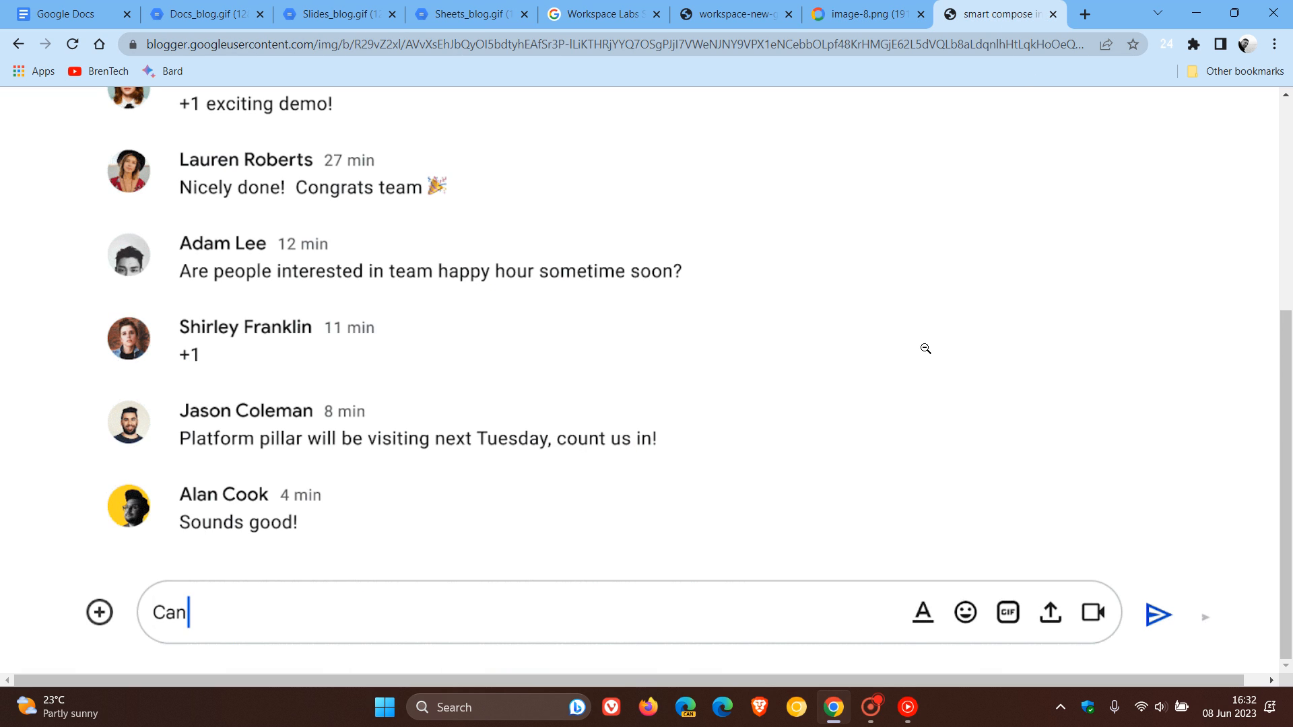
- Watch Smart Compose complete 'Can we meet next week?', then return to the Chat features image
text(we meet next week?)
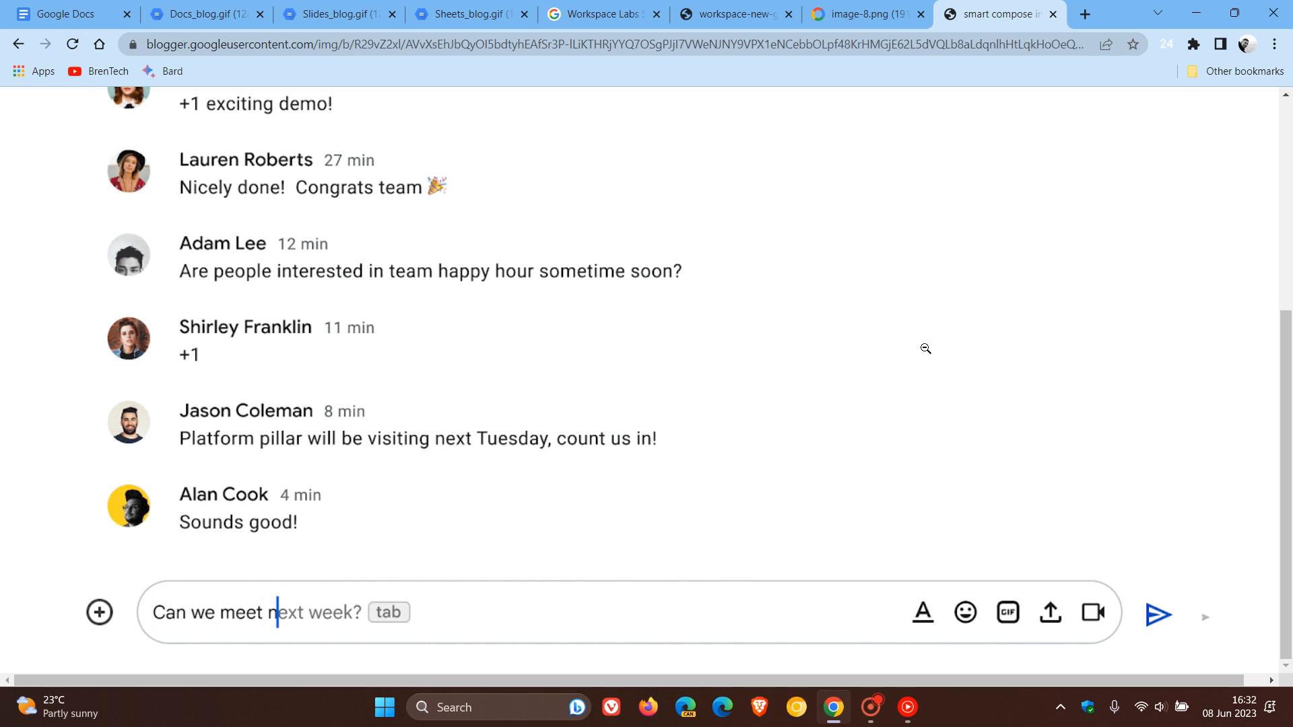
key(Tab)
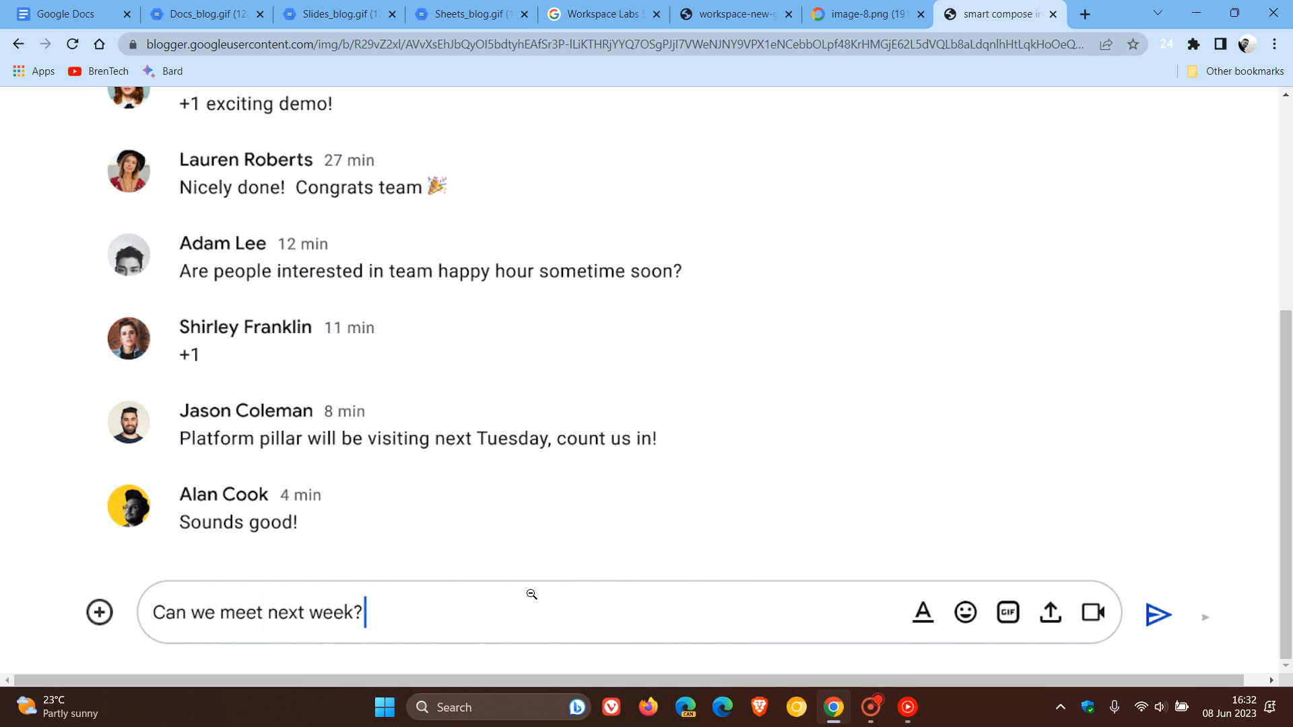
key(Backspace)
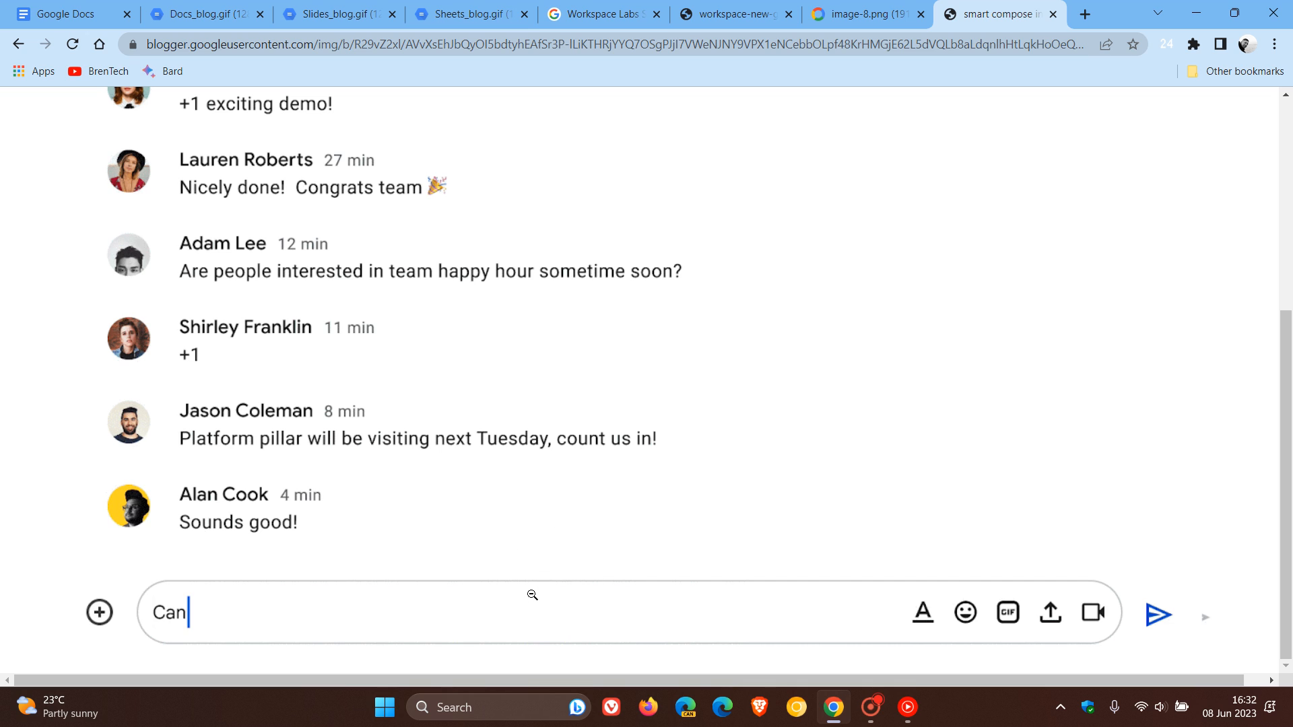
text(we meet next week?)
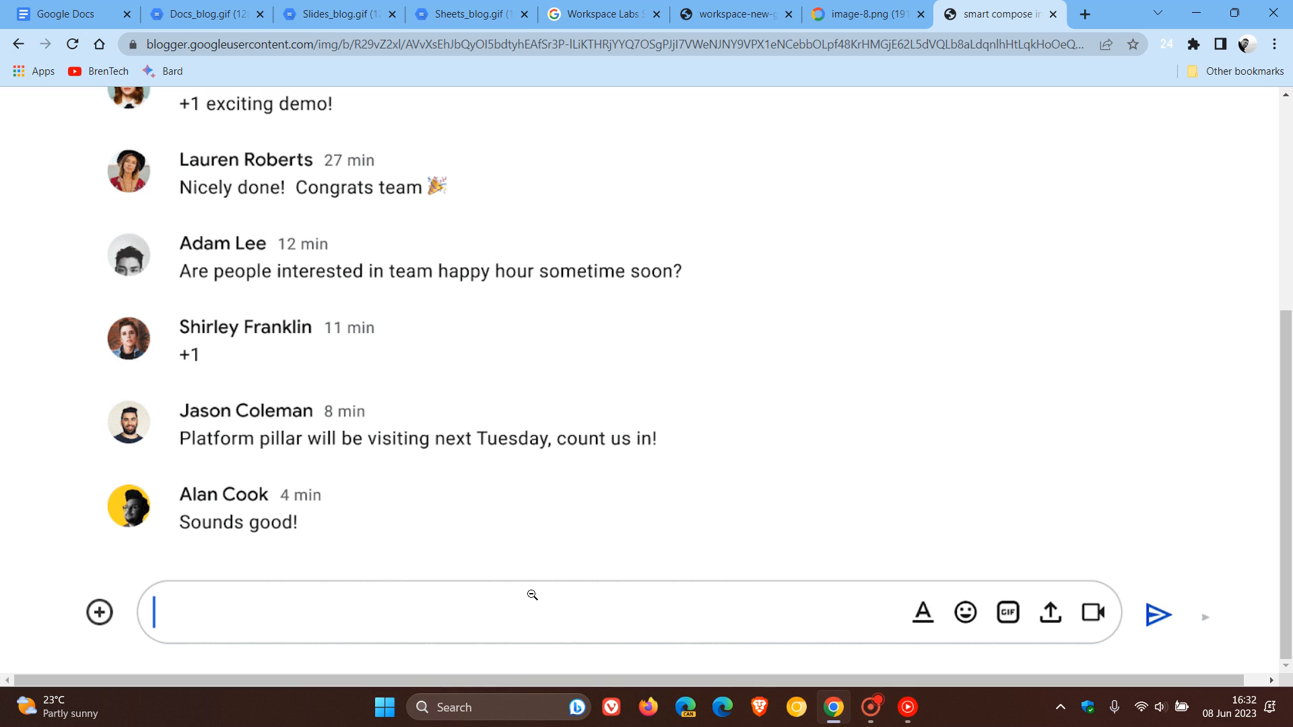
text(Can we meet next week?)
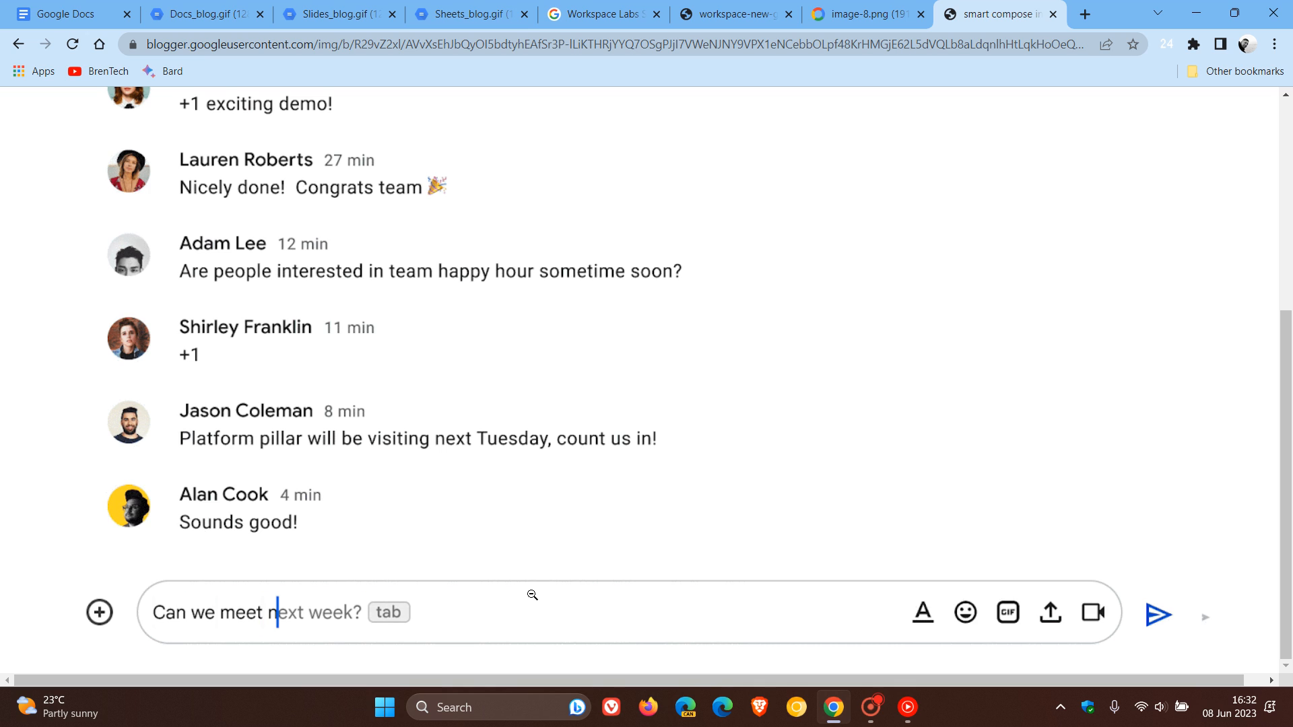
key(tab)
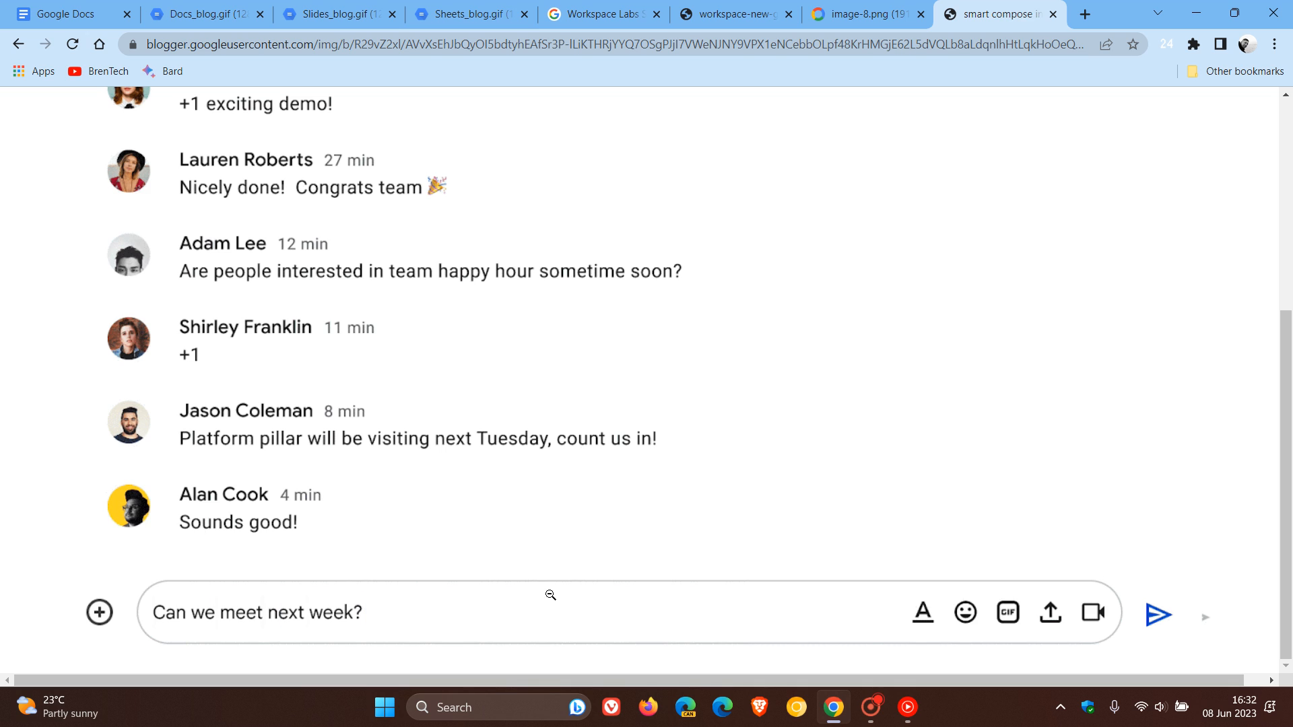
mouse_move(822, 471)
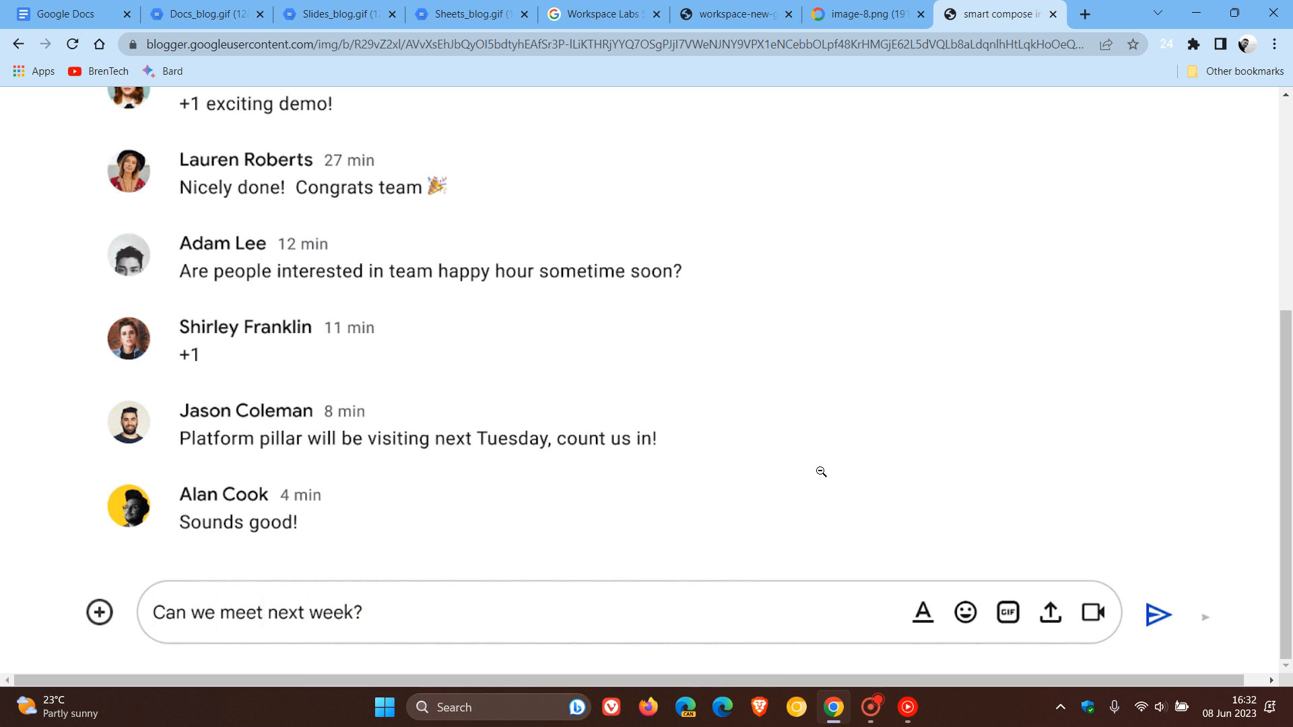
text(Can)
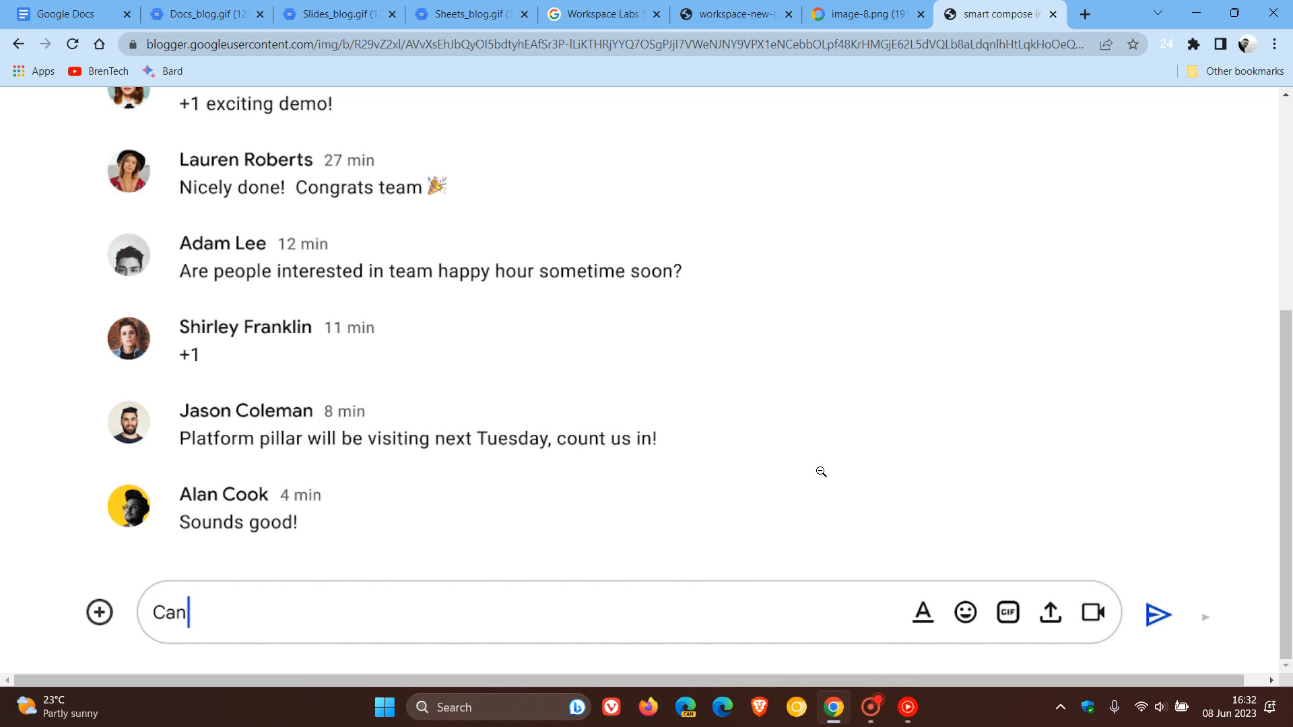
text(we meet next week?)
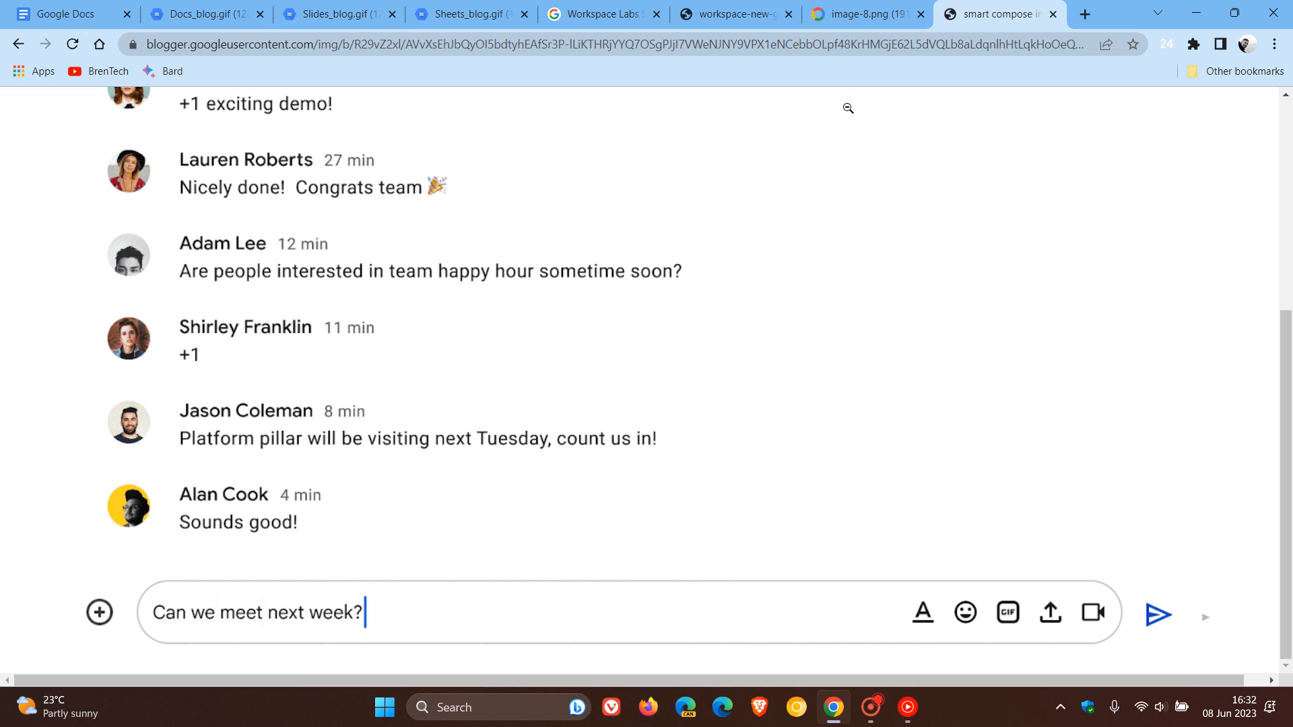
click(863, 14)
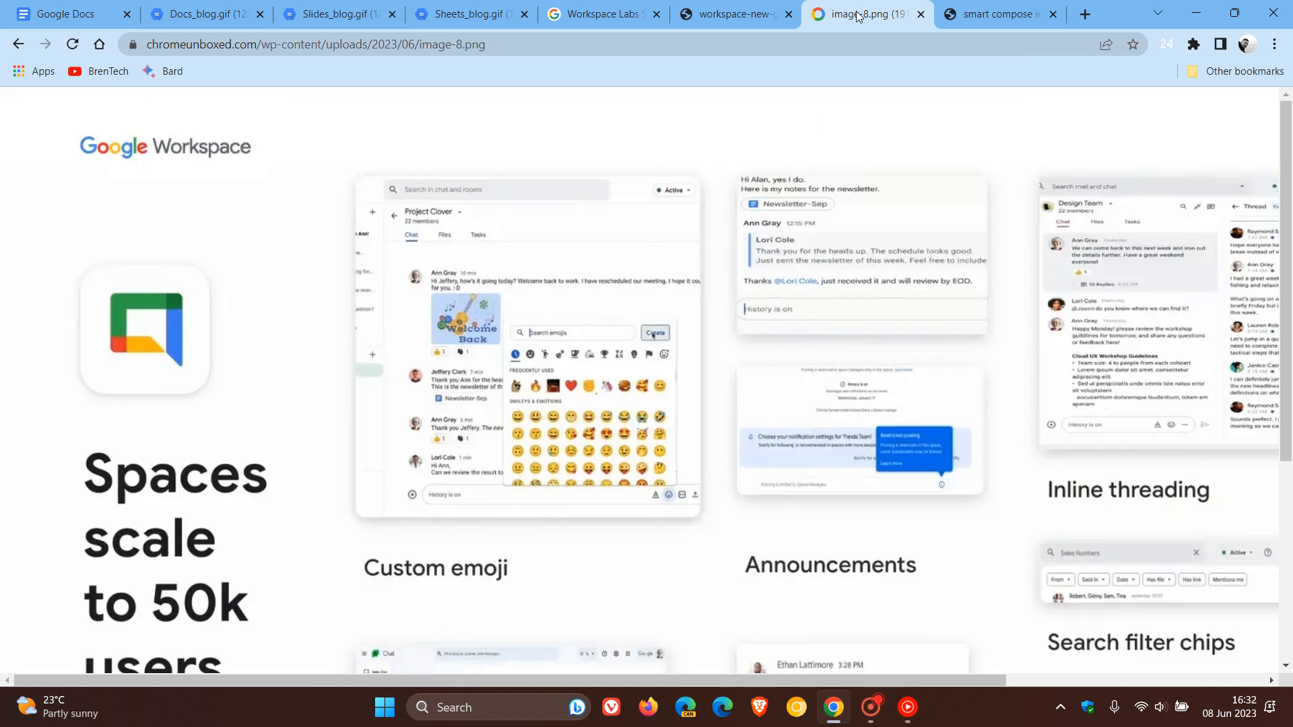
- Cycle back through the Chat icon, Workspace Labs, Sheets and Slides tabs, then minimize Chrome
click(732, 14)
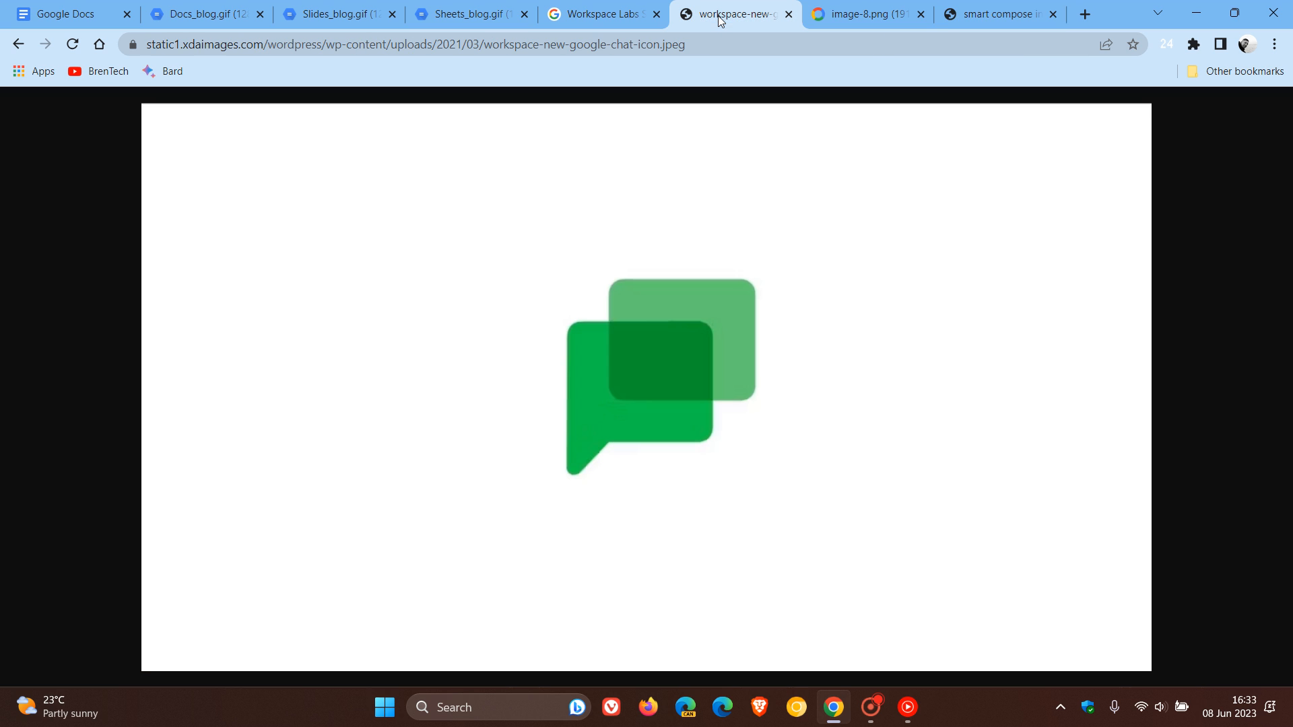
click(603, 14)
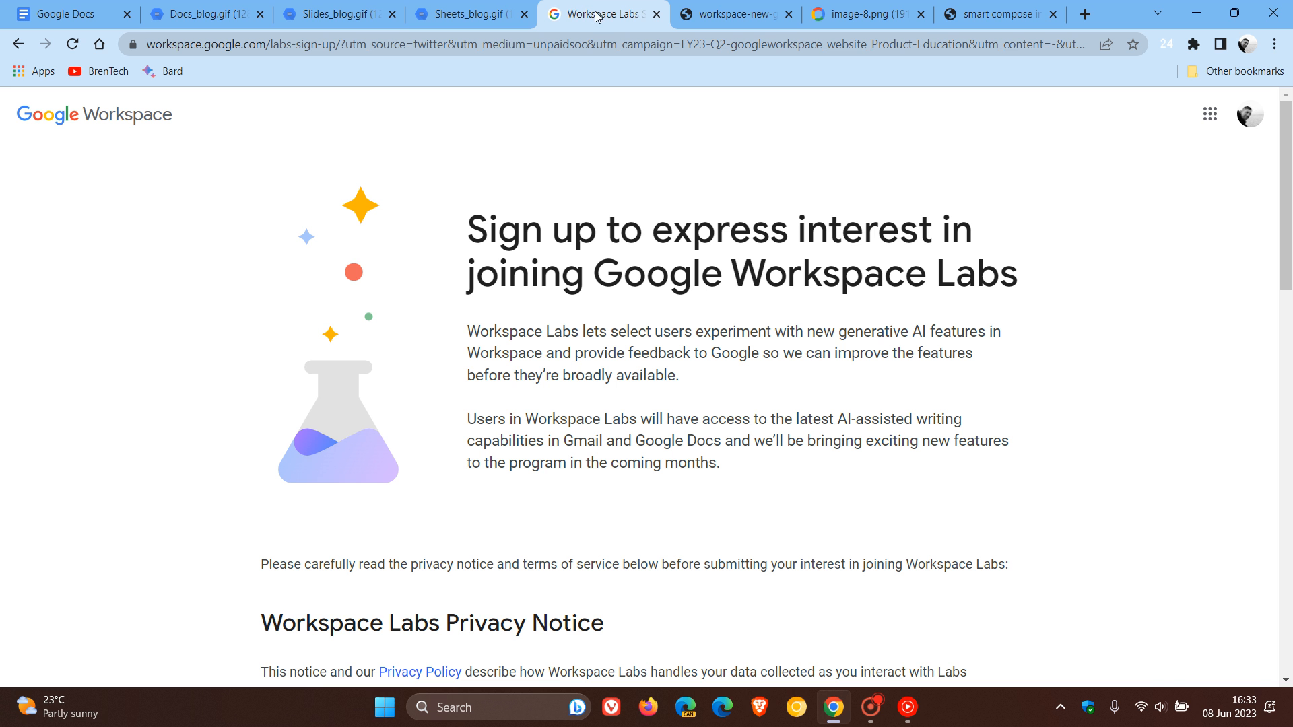
click(466, 14)
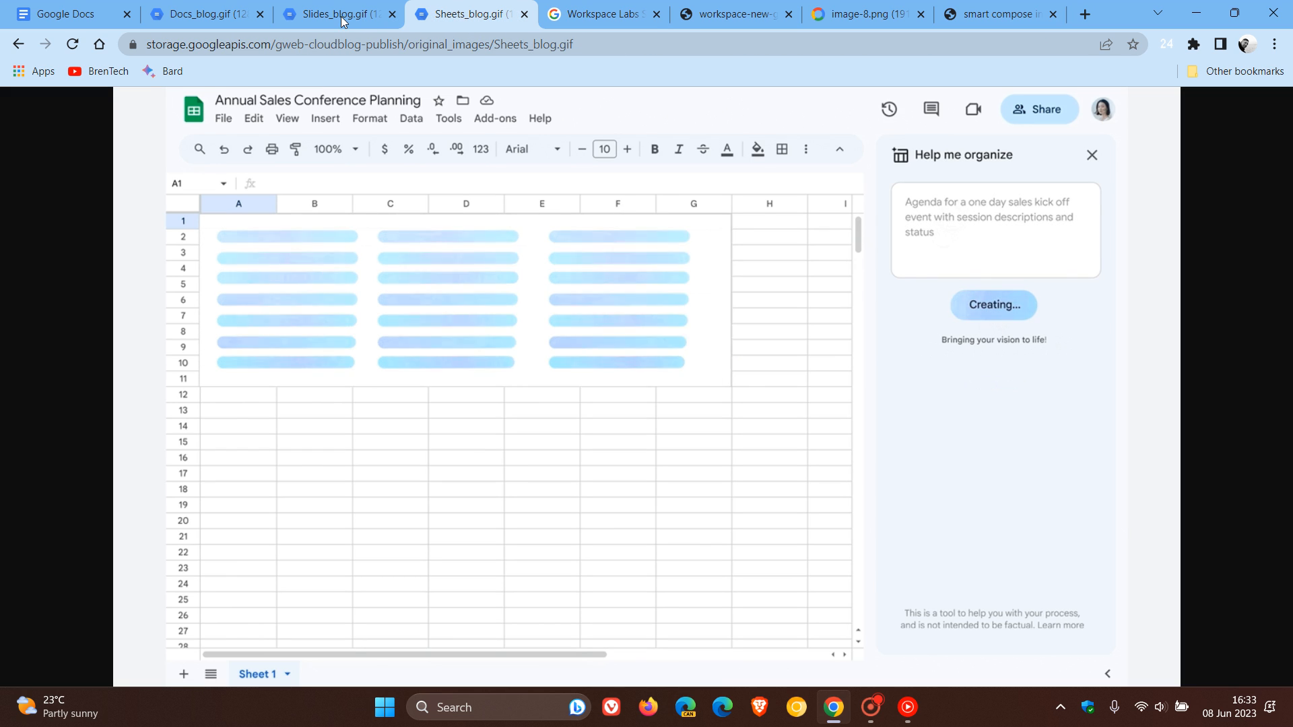
click(330, 14)
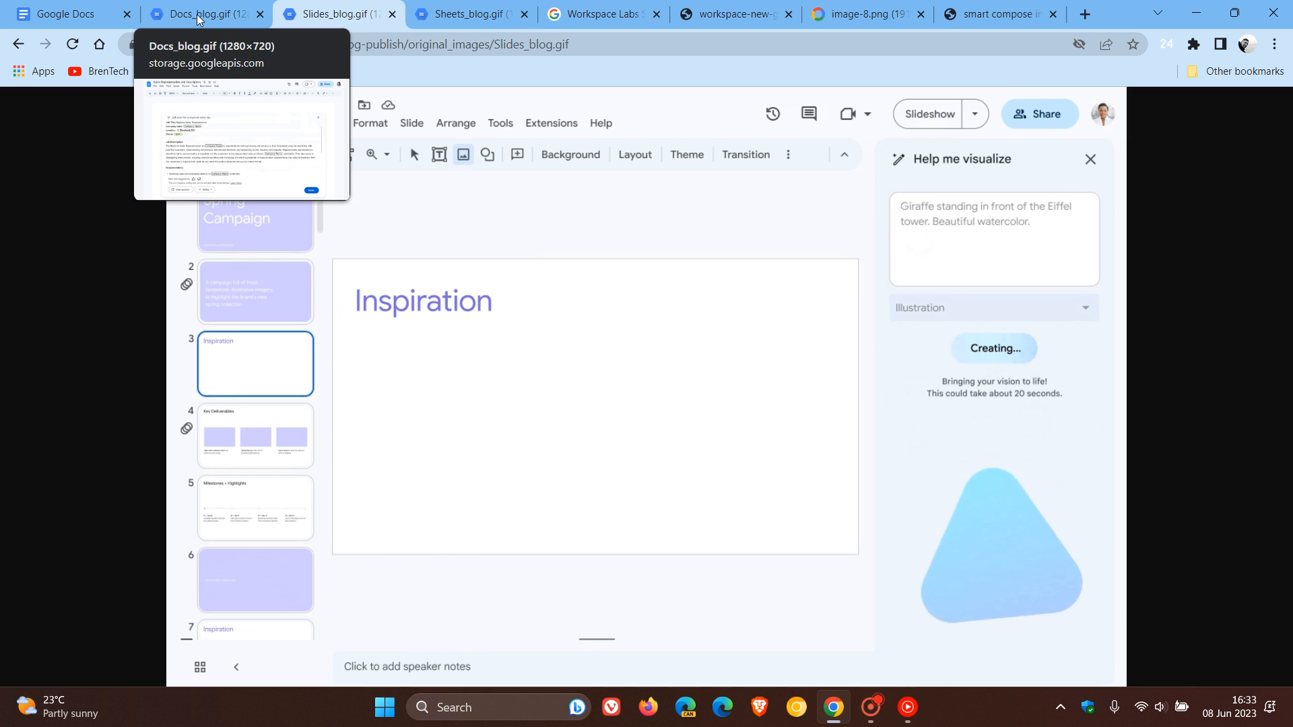
click(62, 14)
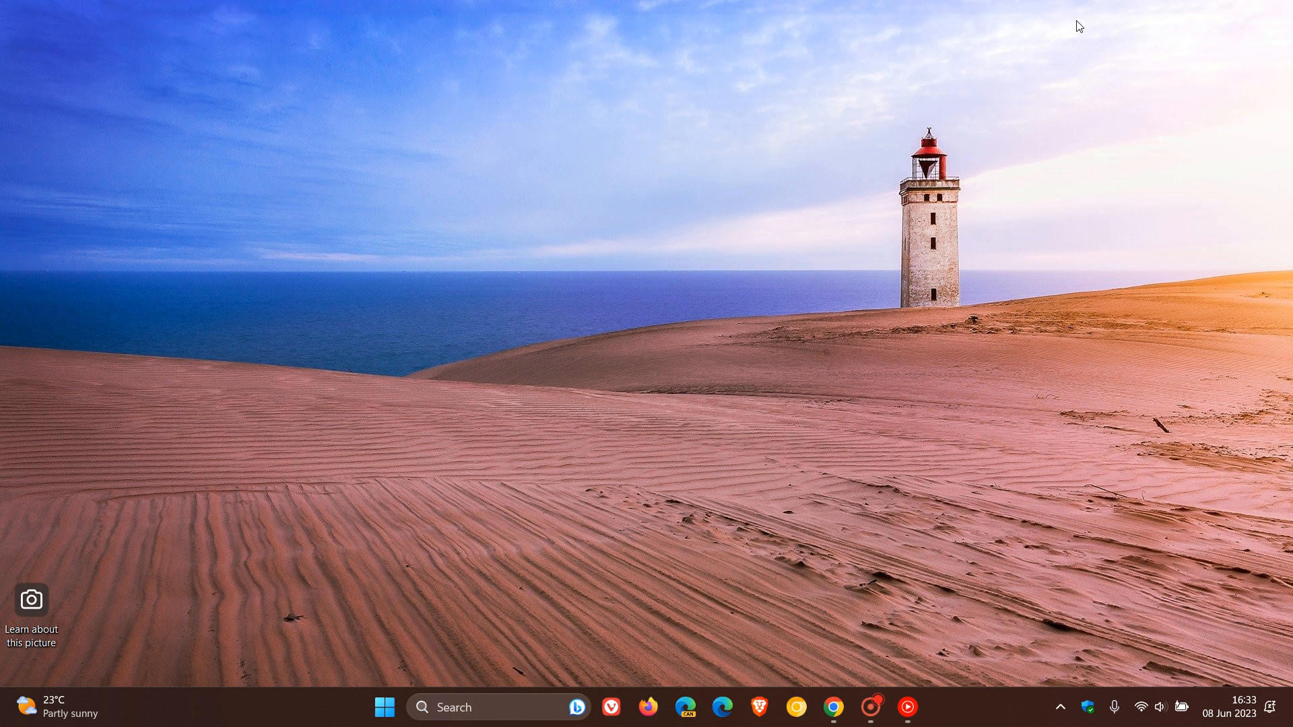
mouse_move(659, 103)
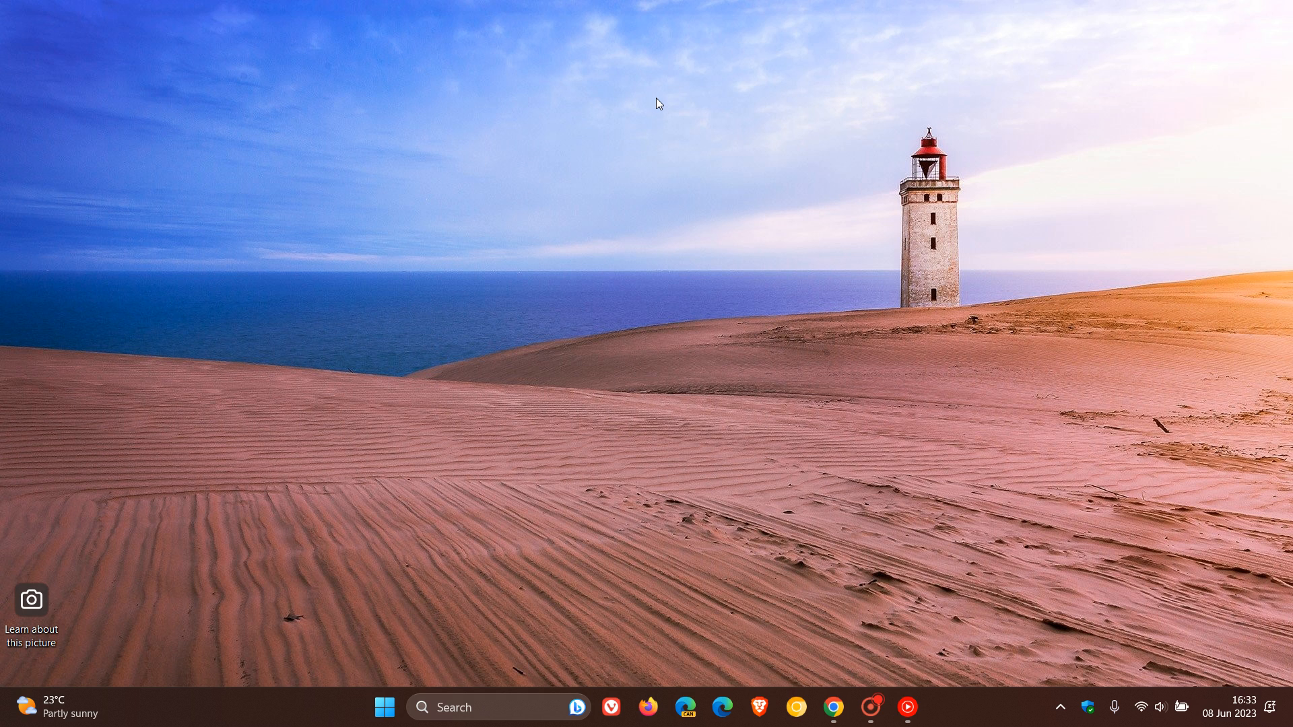